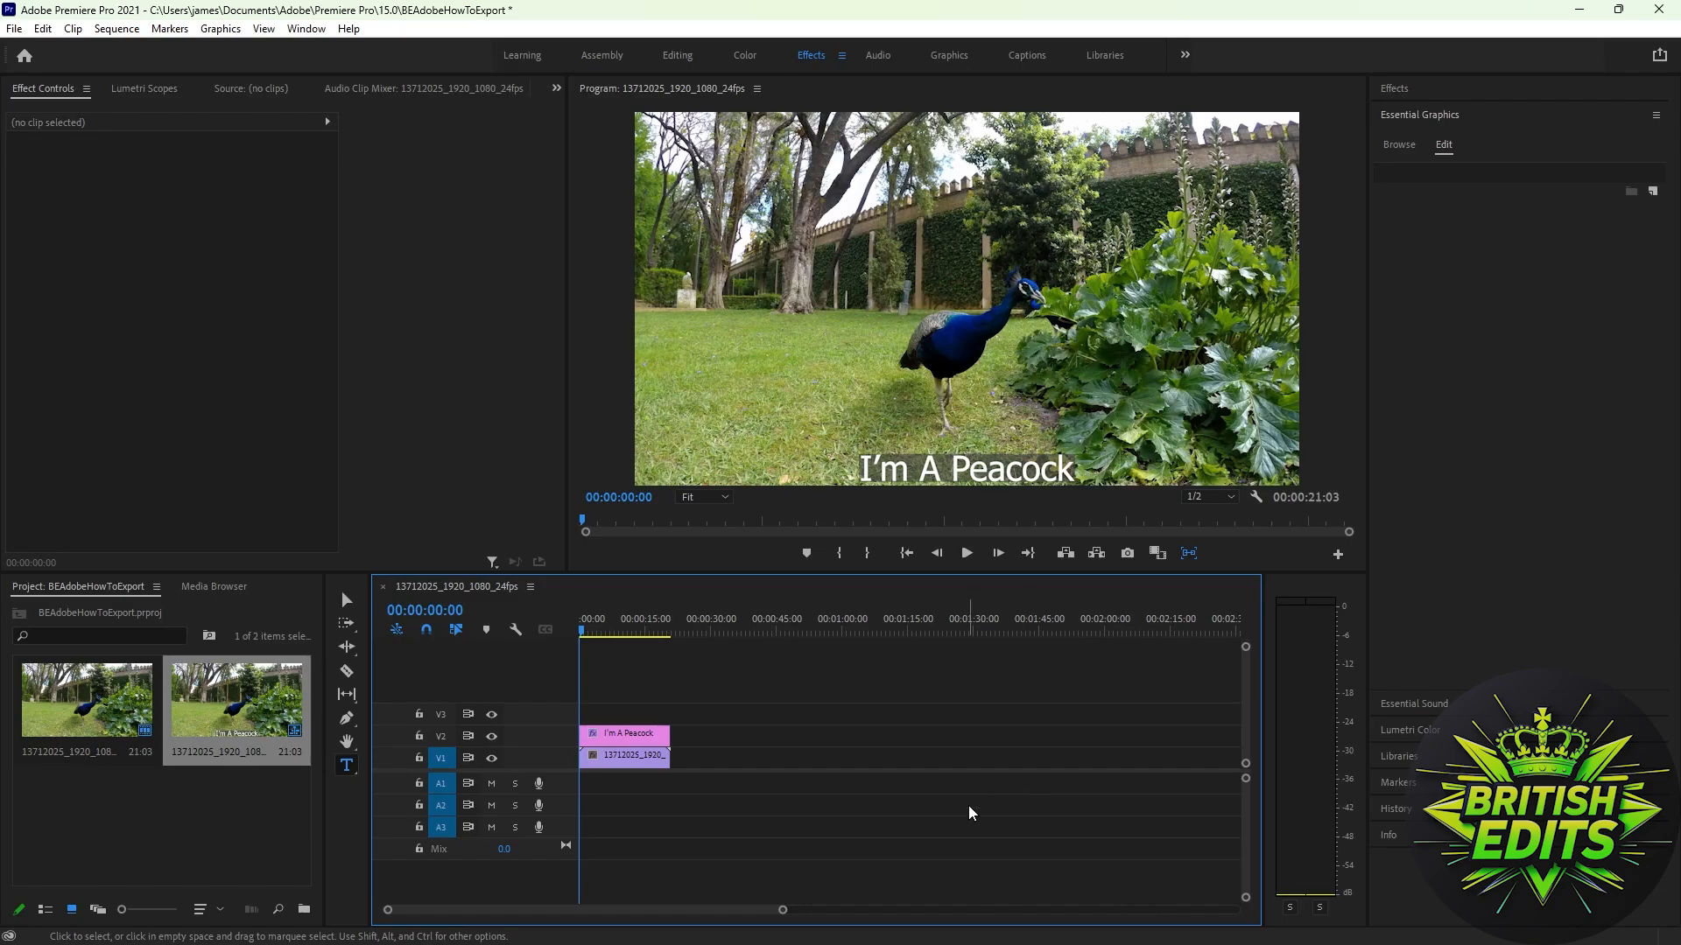
mouse_move(935, 796)
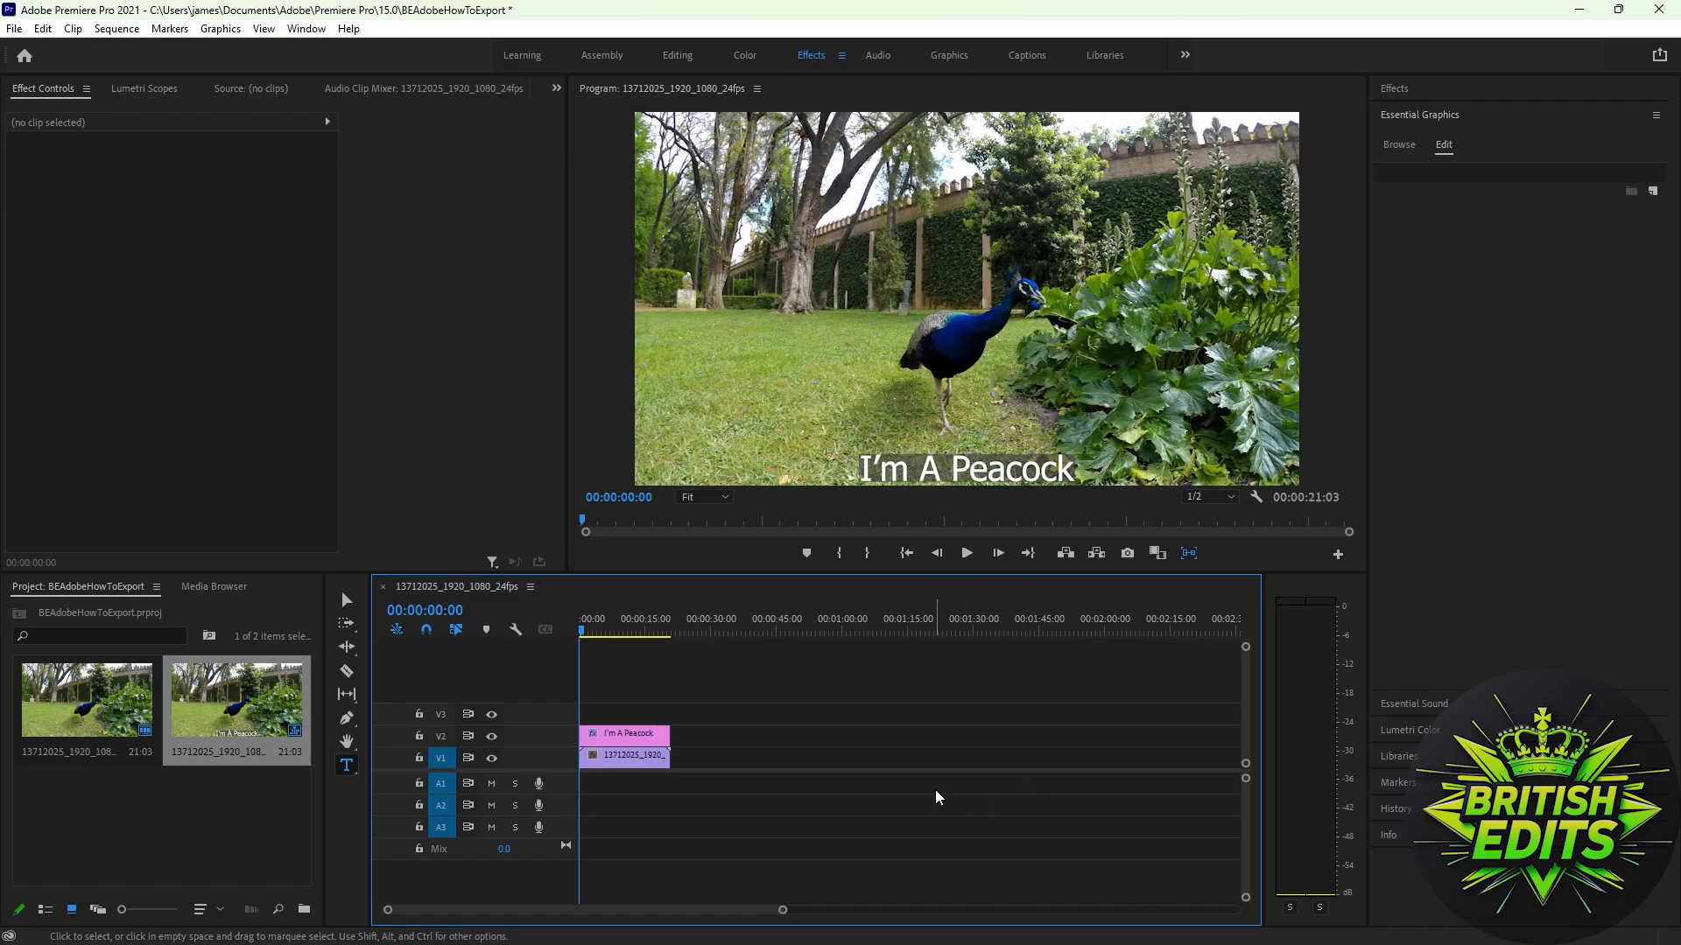
Preview the peacock clip at a few points along the timeline
left_click(597, 632)
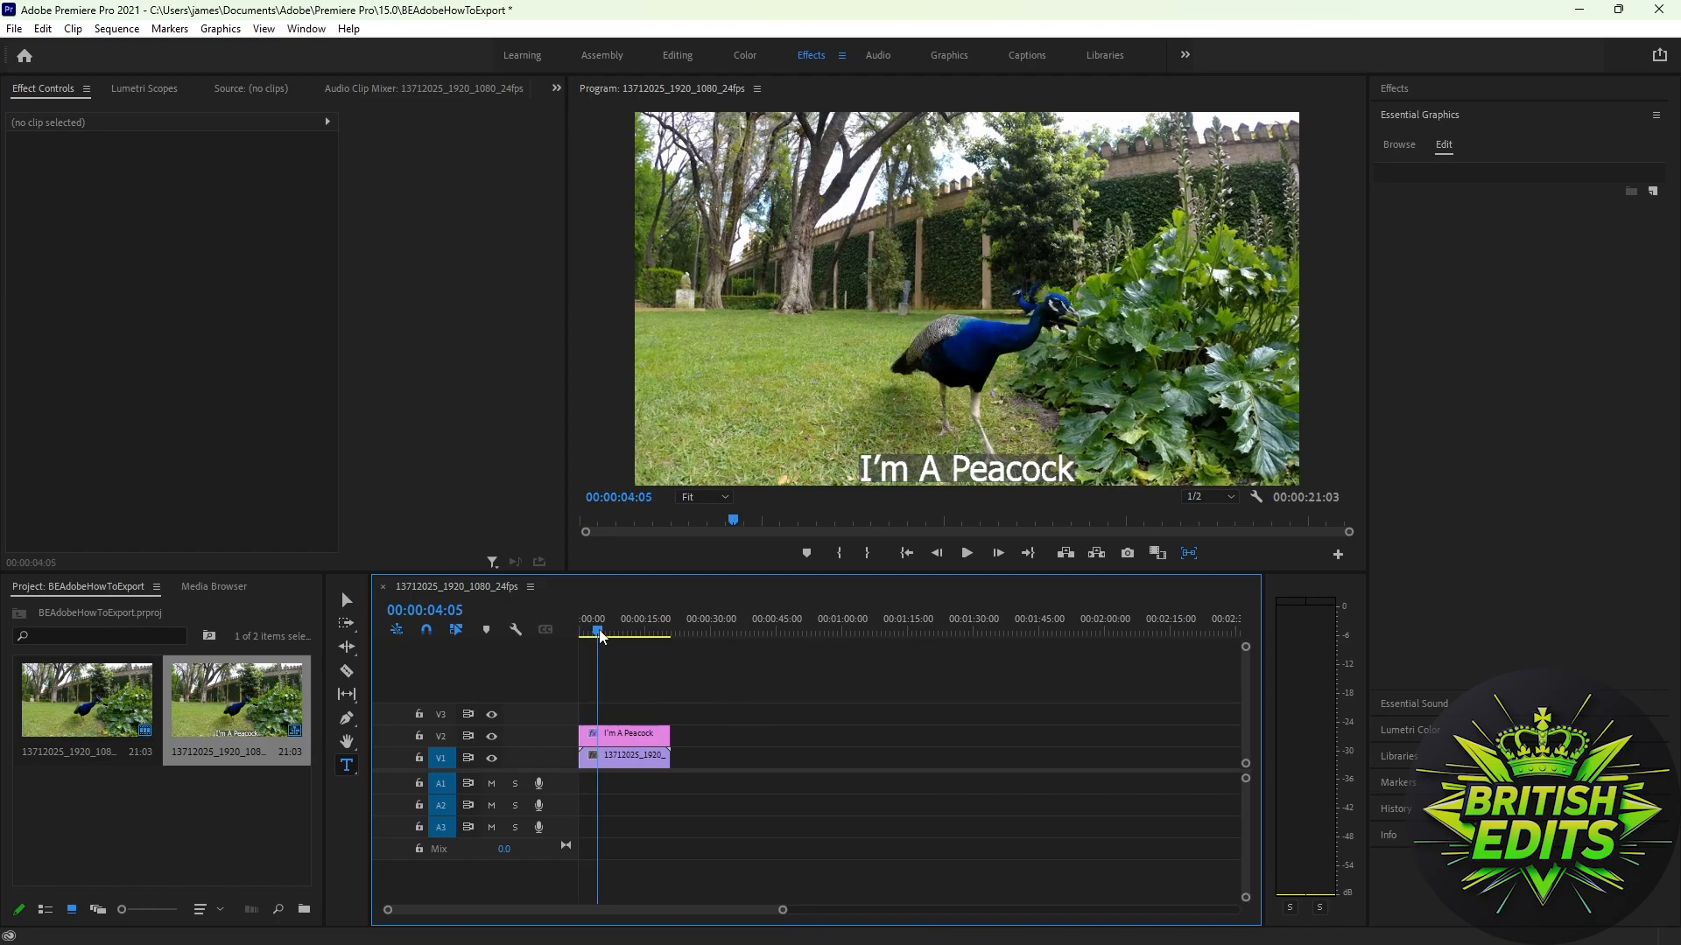
left_click(609, 630)
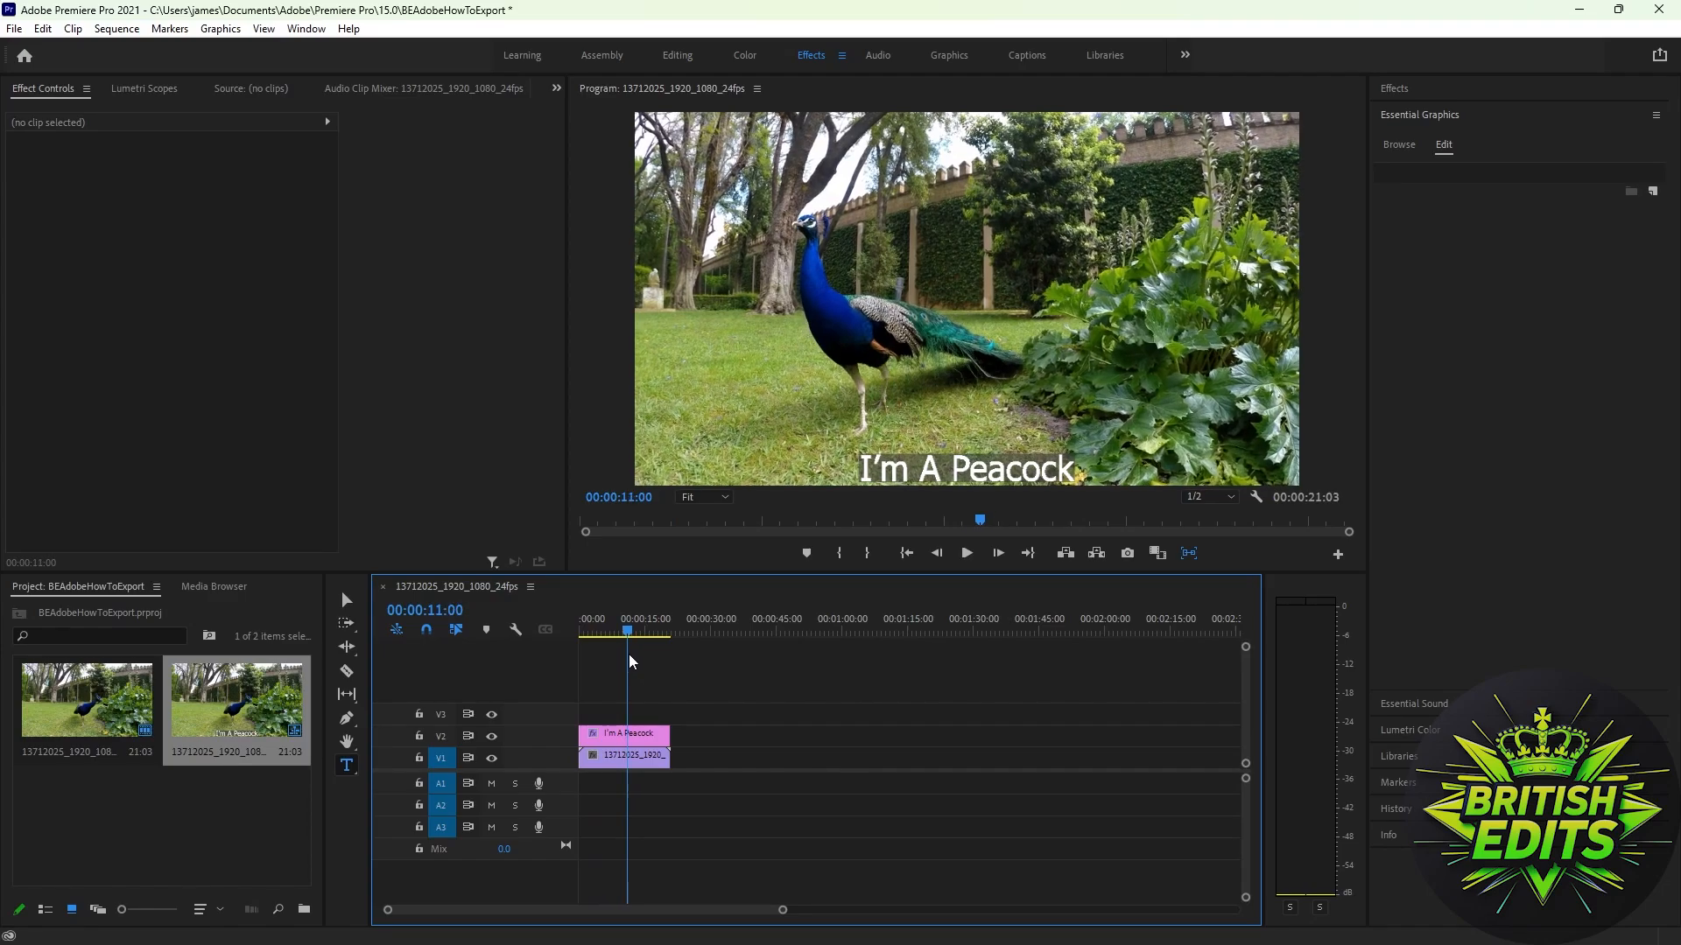
left_click(637, 628)
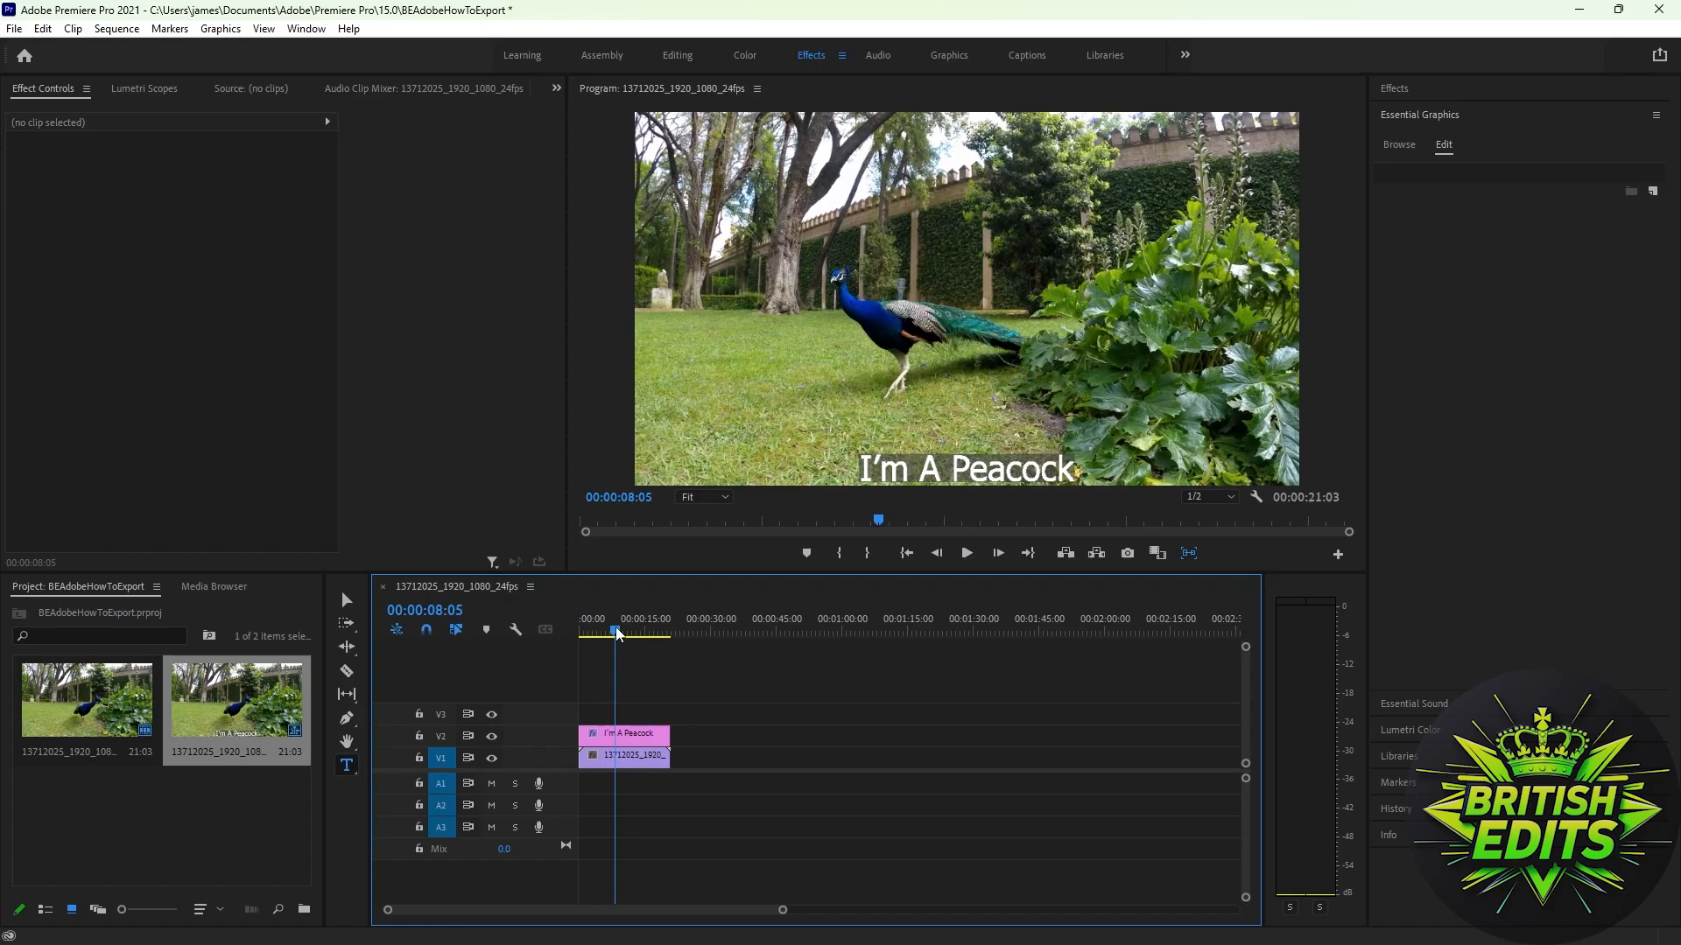
Bring up the media export settings for the sequence via File > Export > Media
left_click(14, 28)
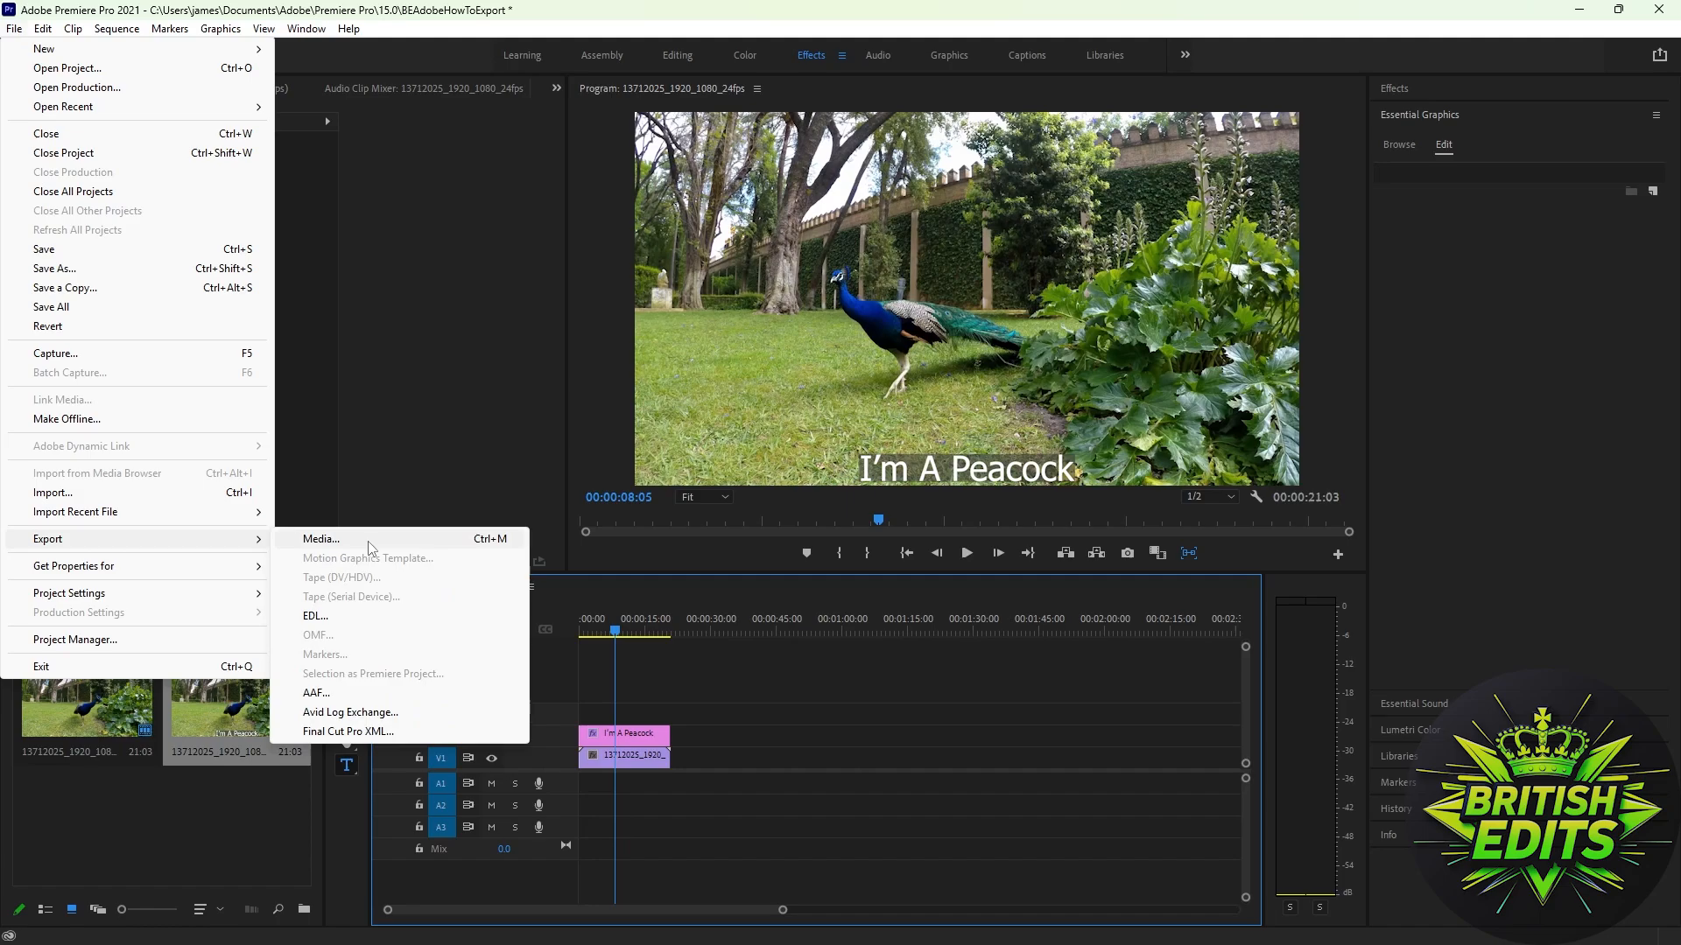
mouse_move(376, 546)
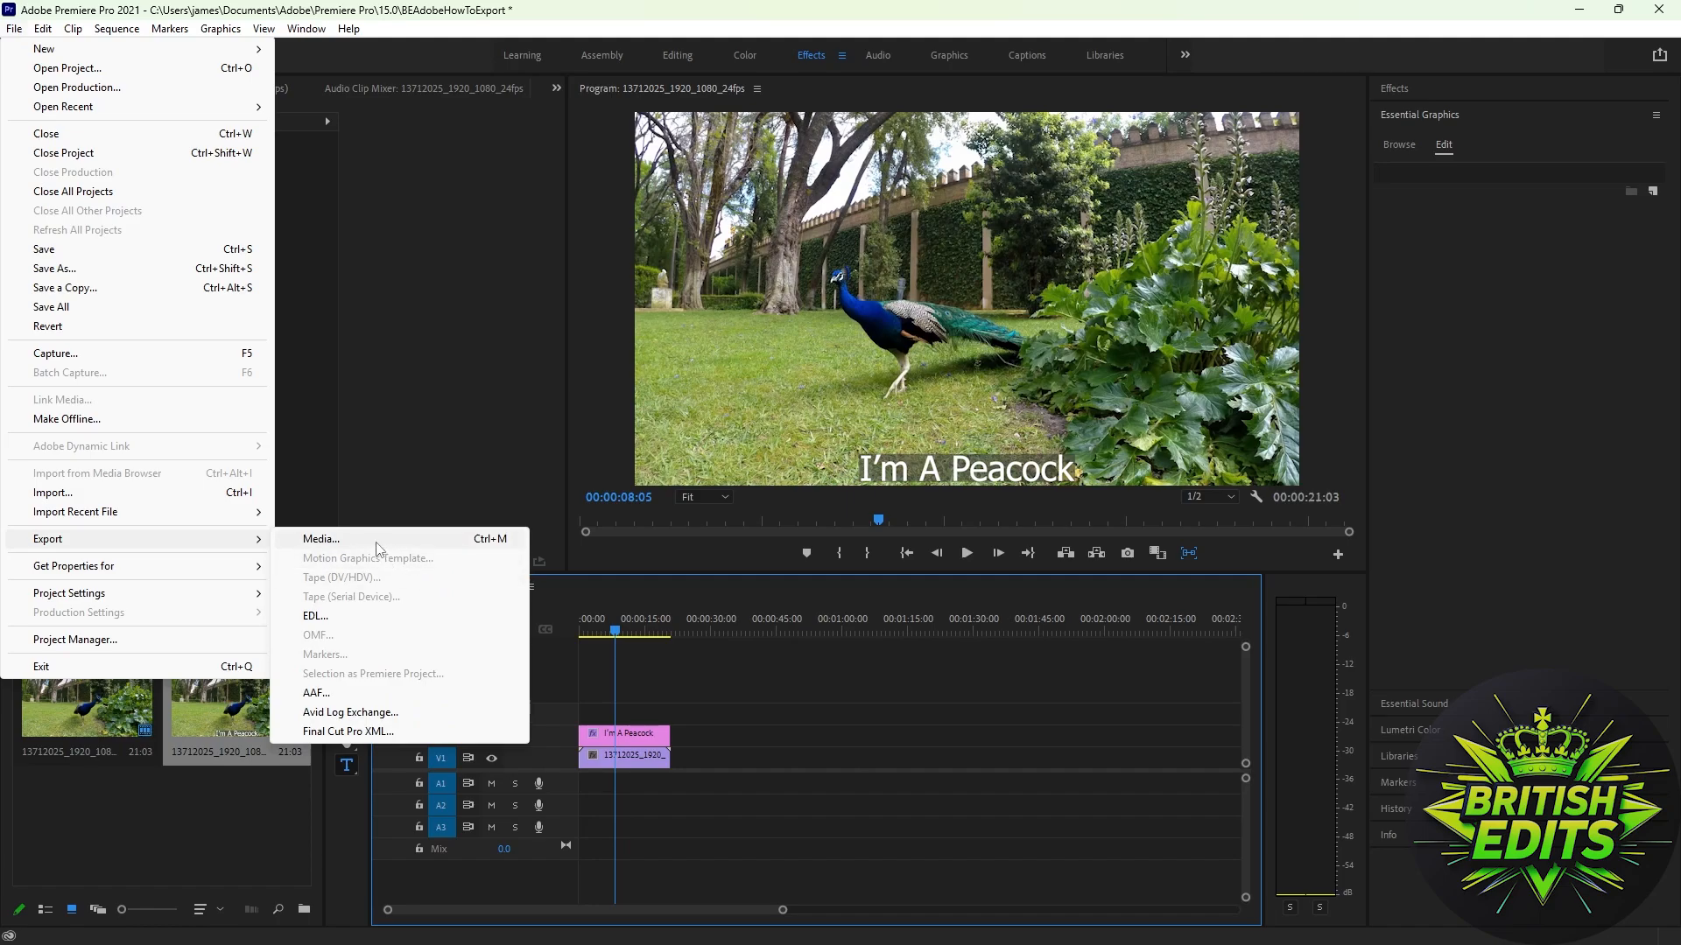
left_click(319, 539)
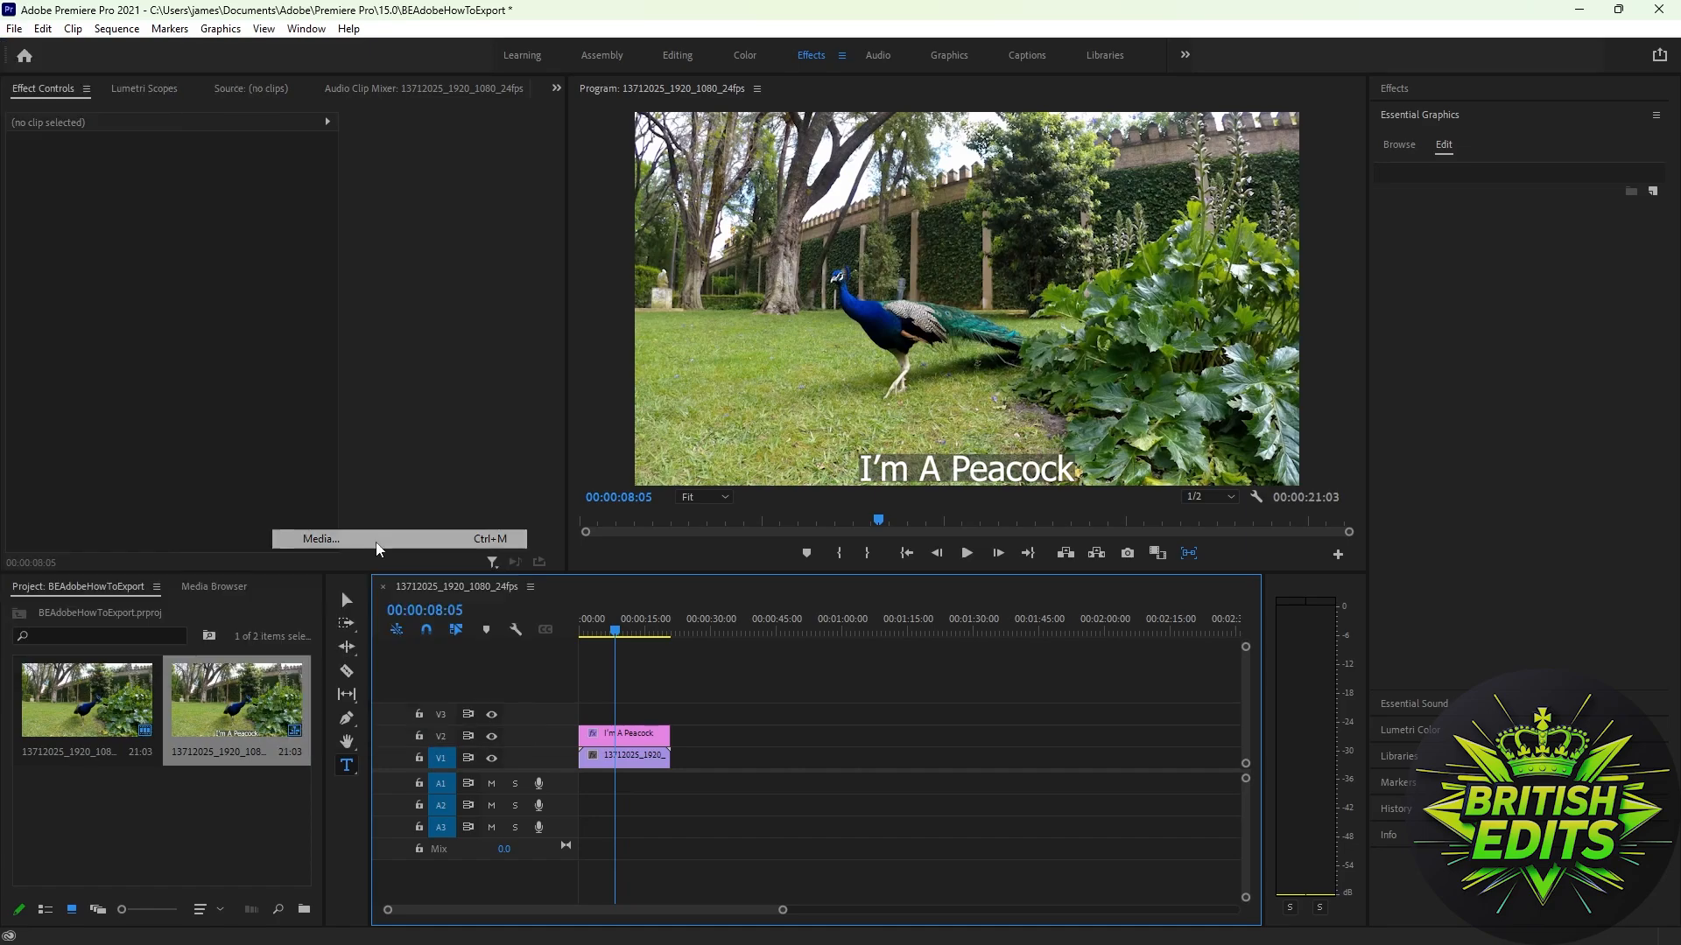
left_click(319, 539)
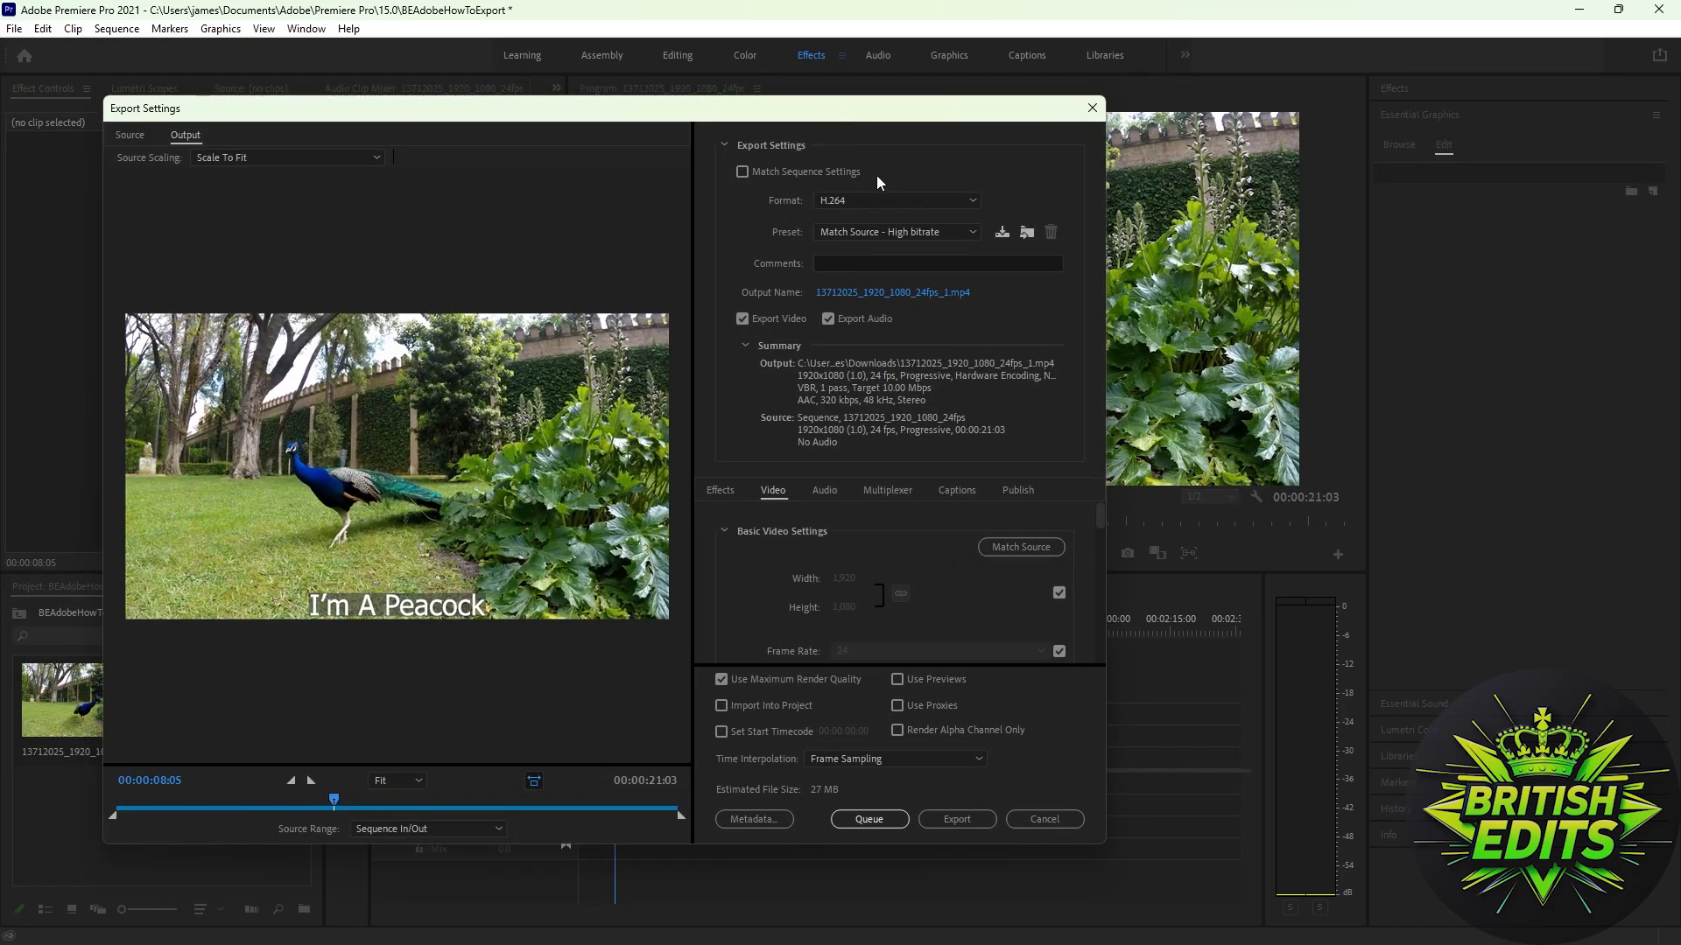
mouse_move(803, 212)
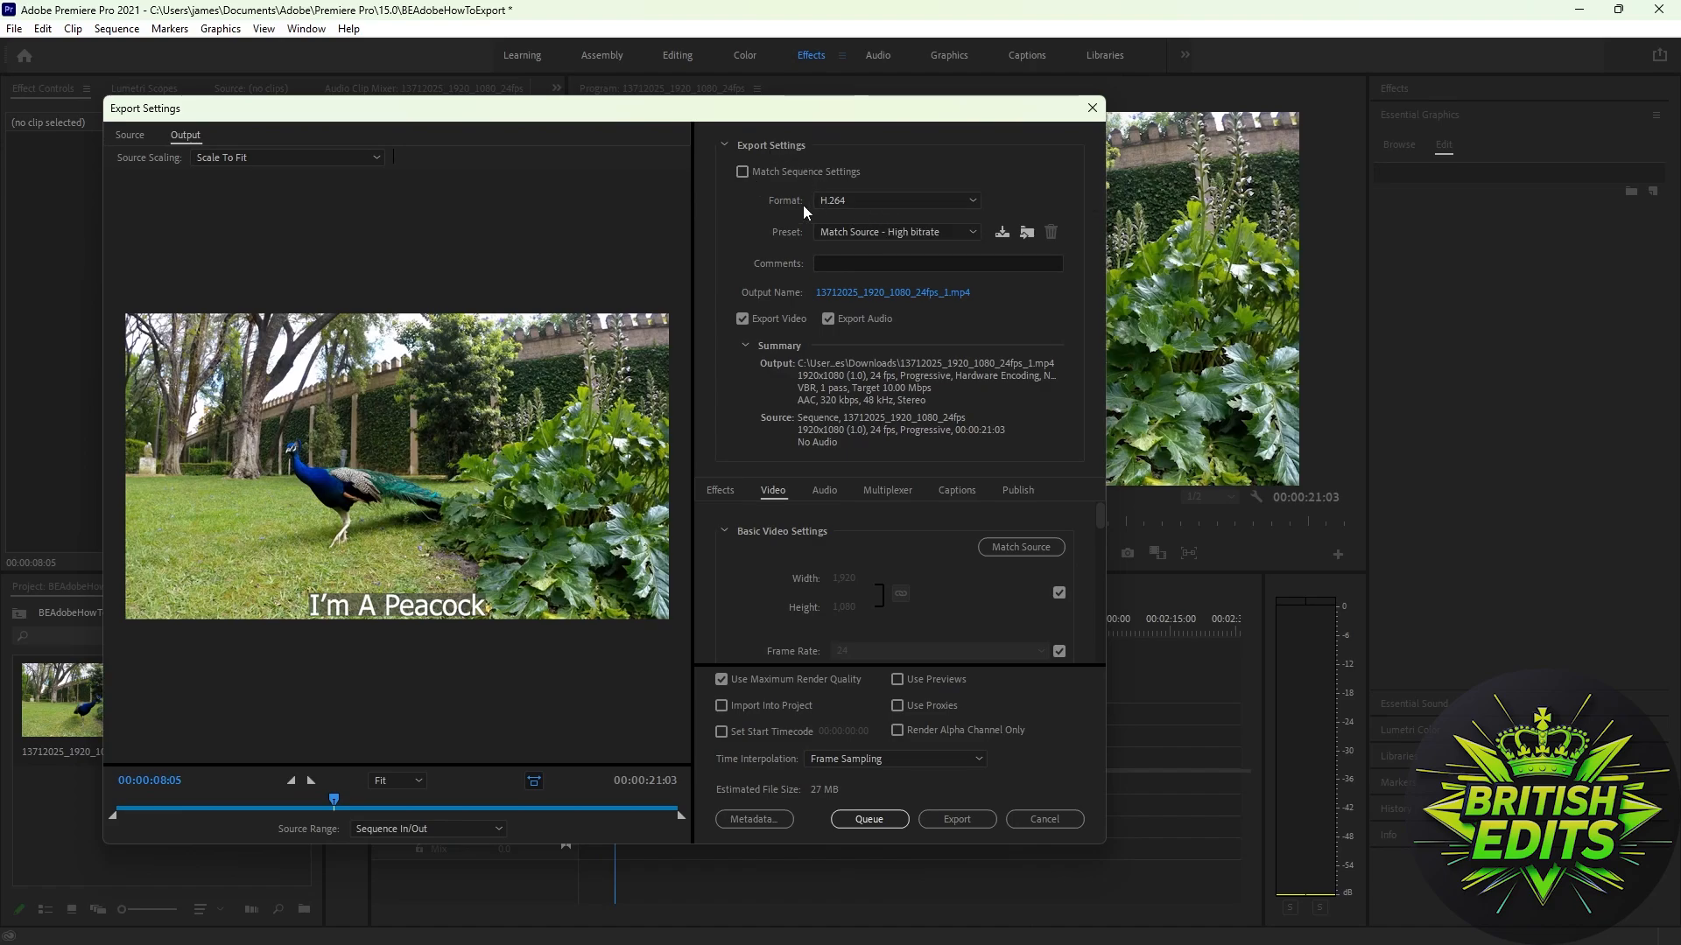
mouse_move(919, 208)
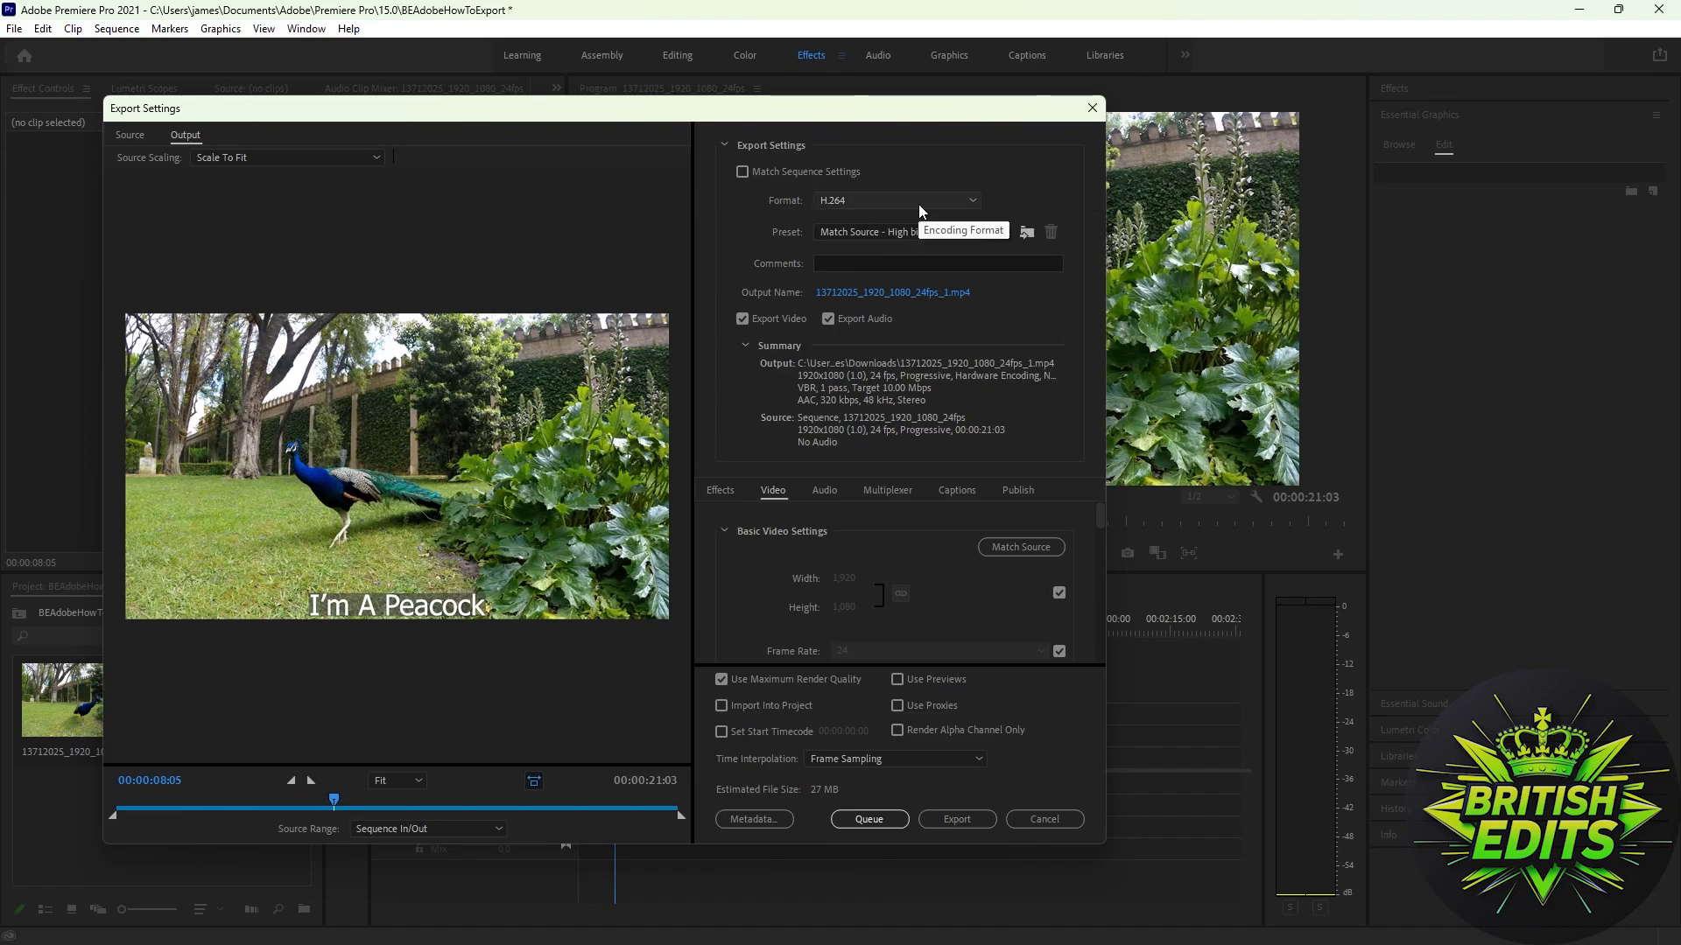
mouse_move(932, 205)
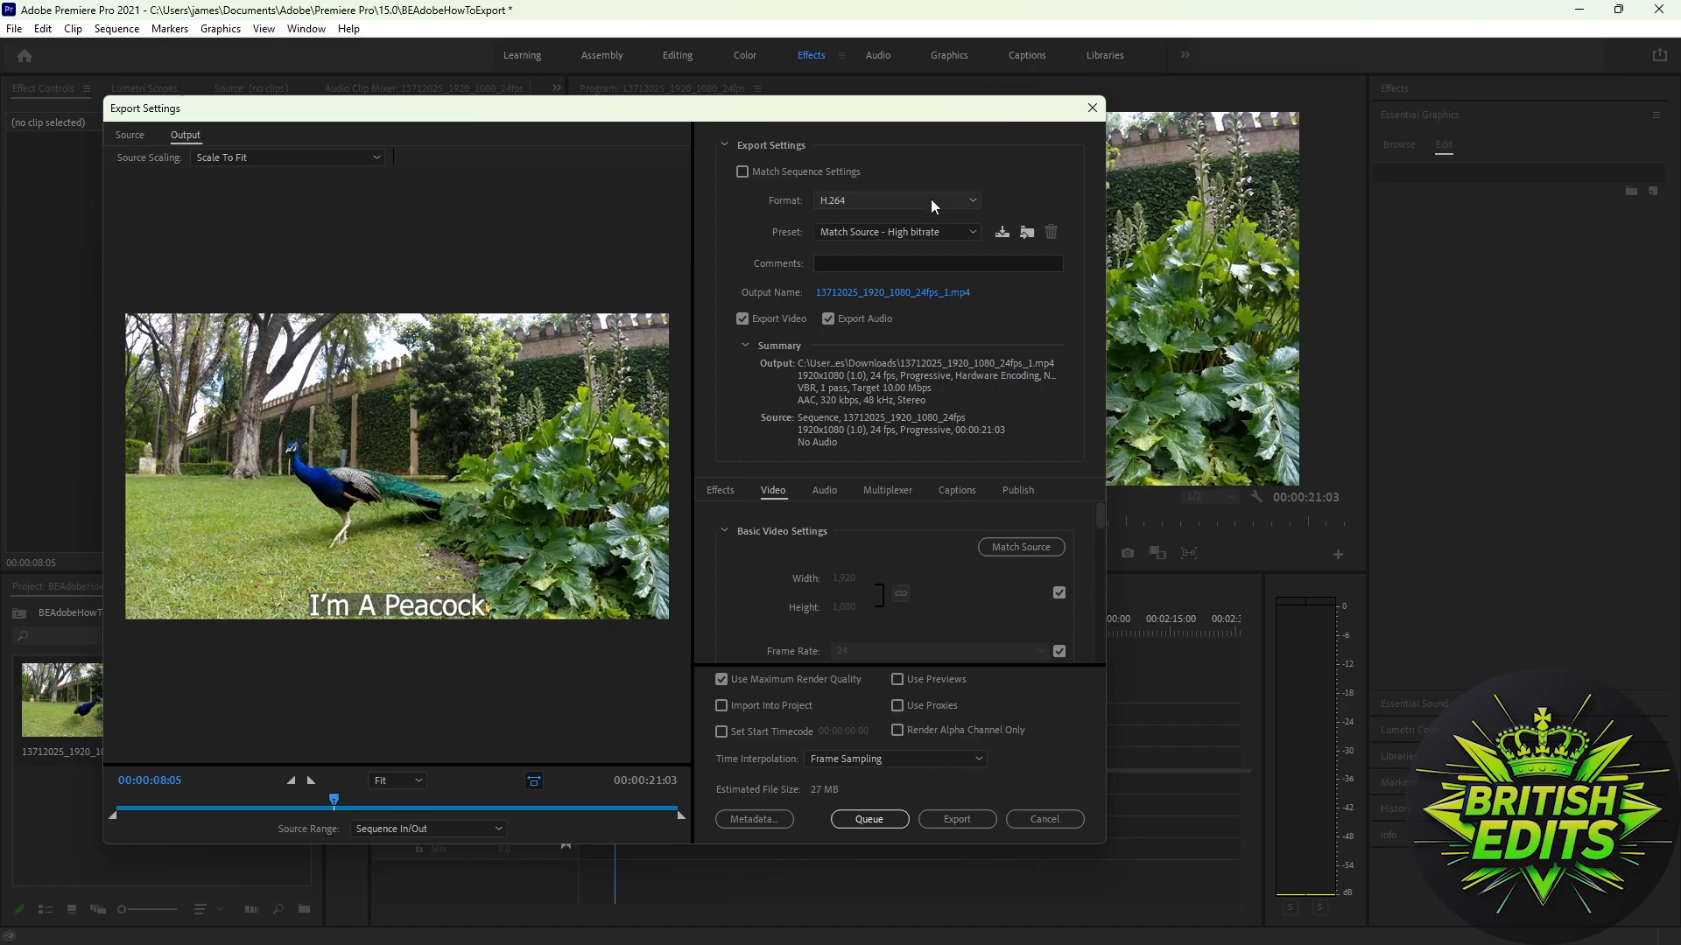
mouse_move(932, 189)
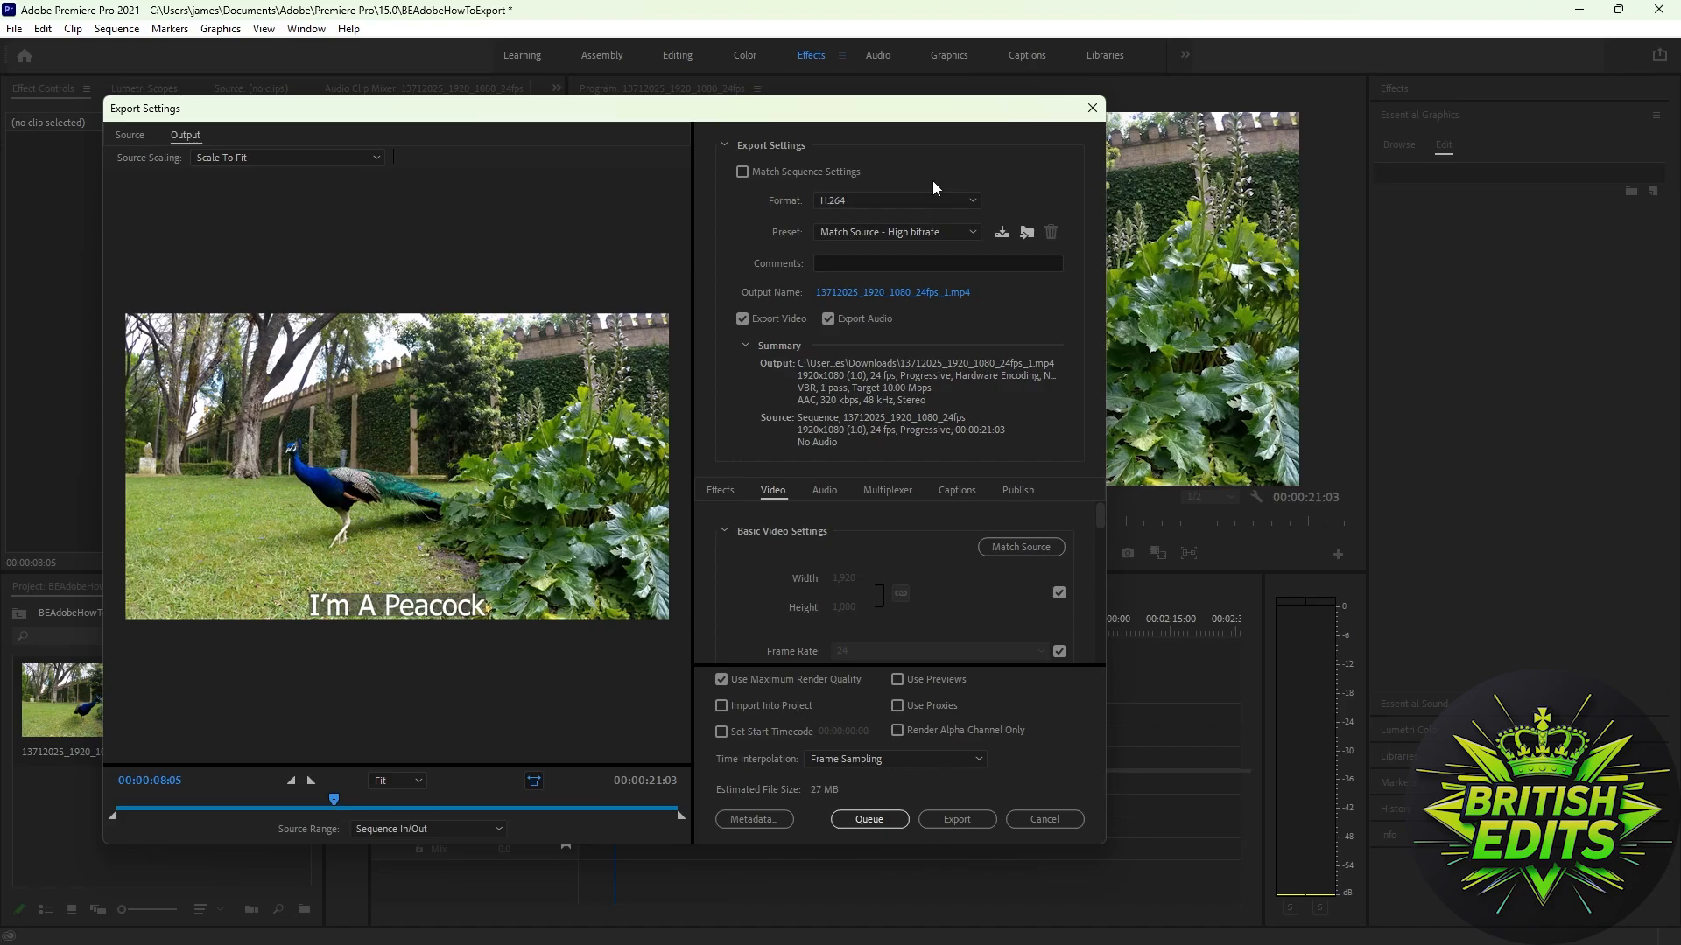
mouse_move(908, 238)
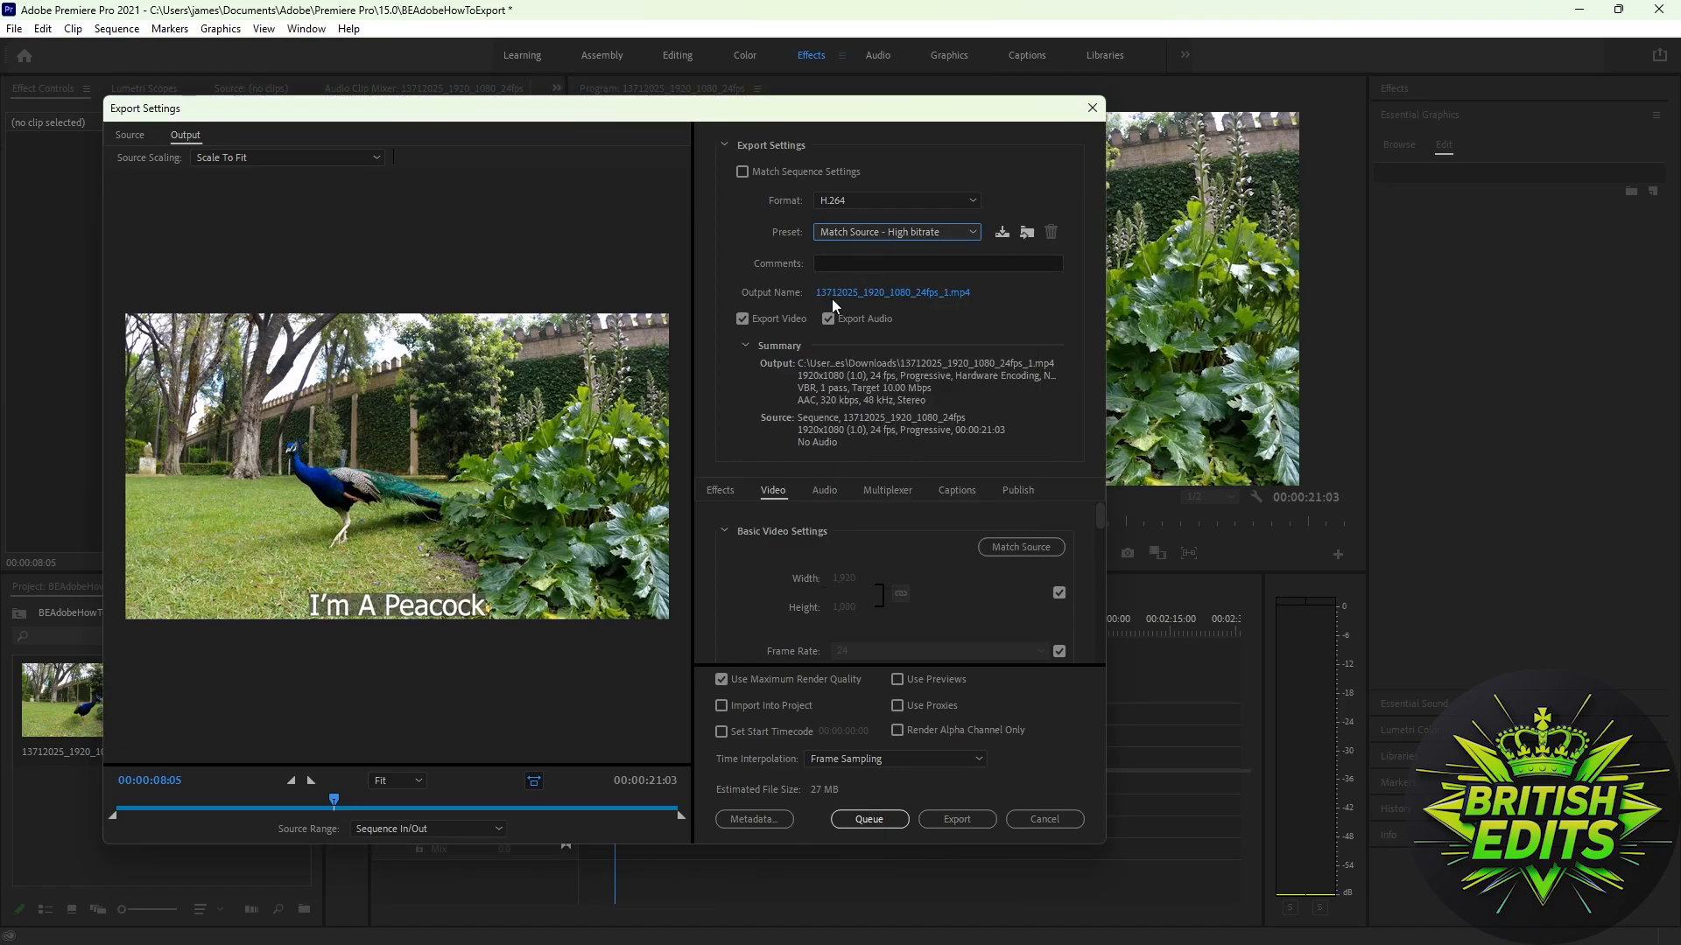
mouse_move(891, 293)
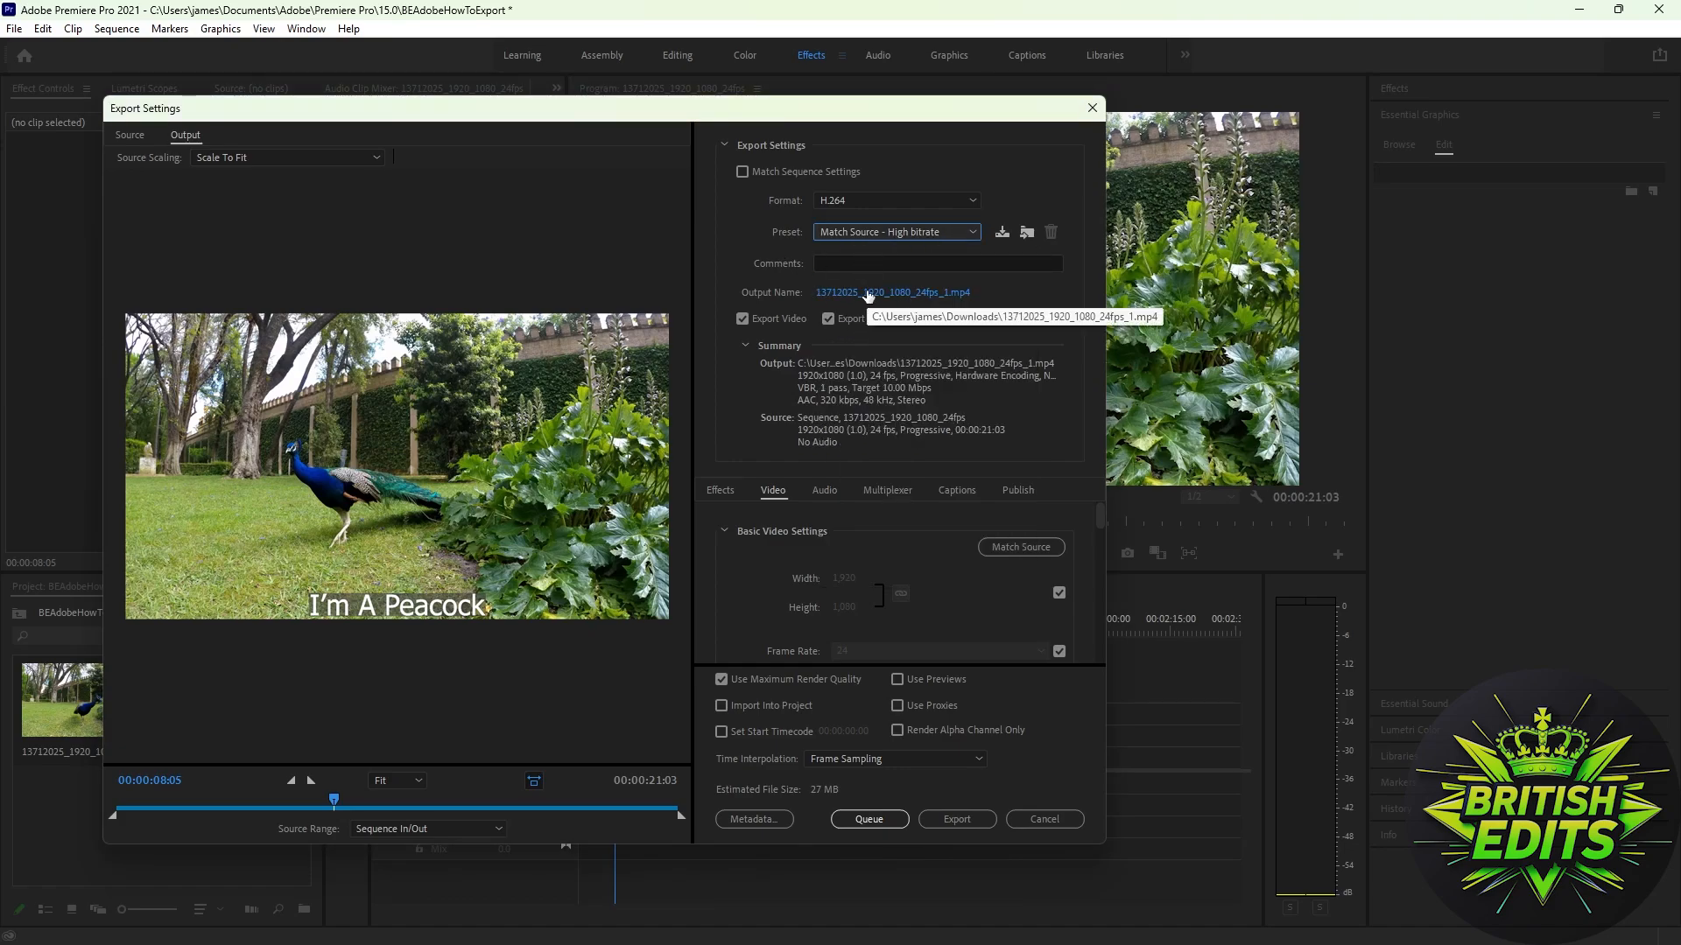
mouse_move(913, 297)
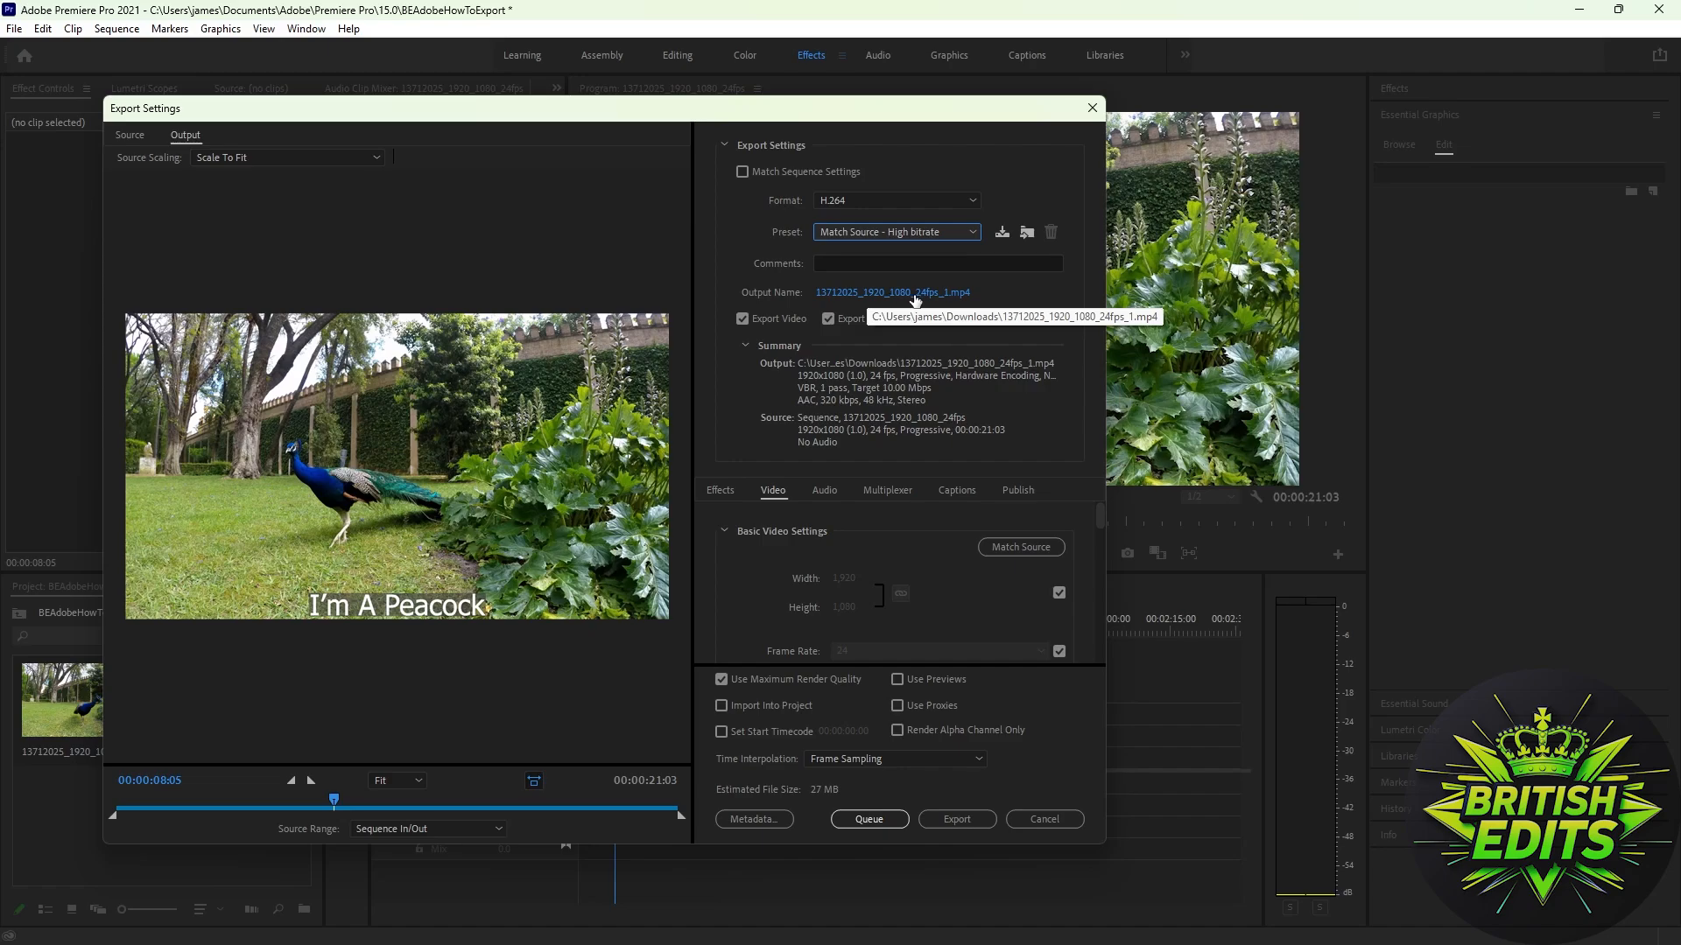
Name the export file imapacock and save it to the Downloads folder
left_click(892, 292)
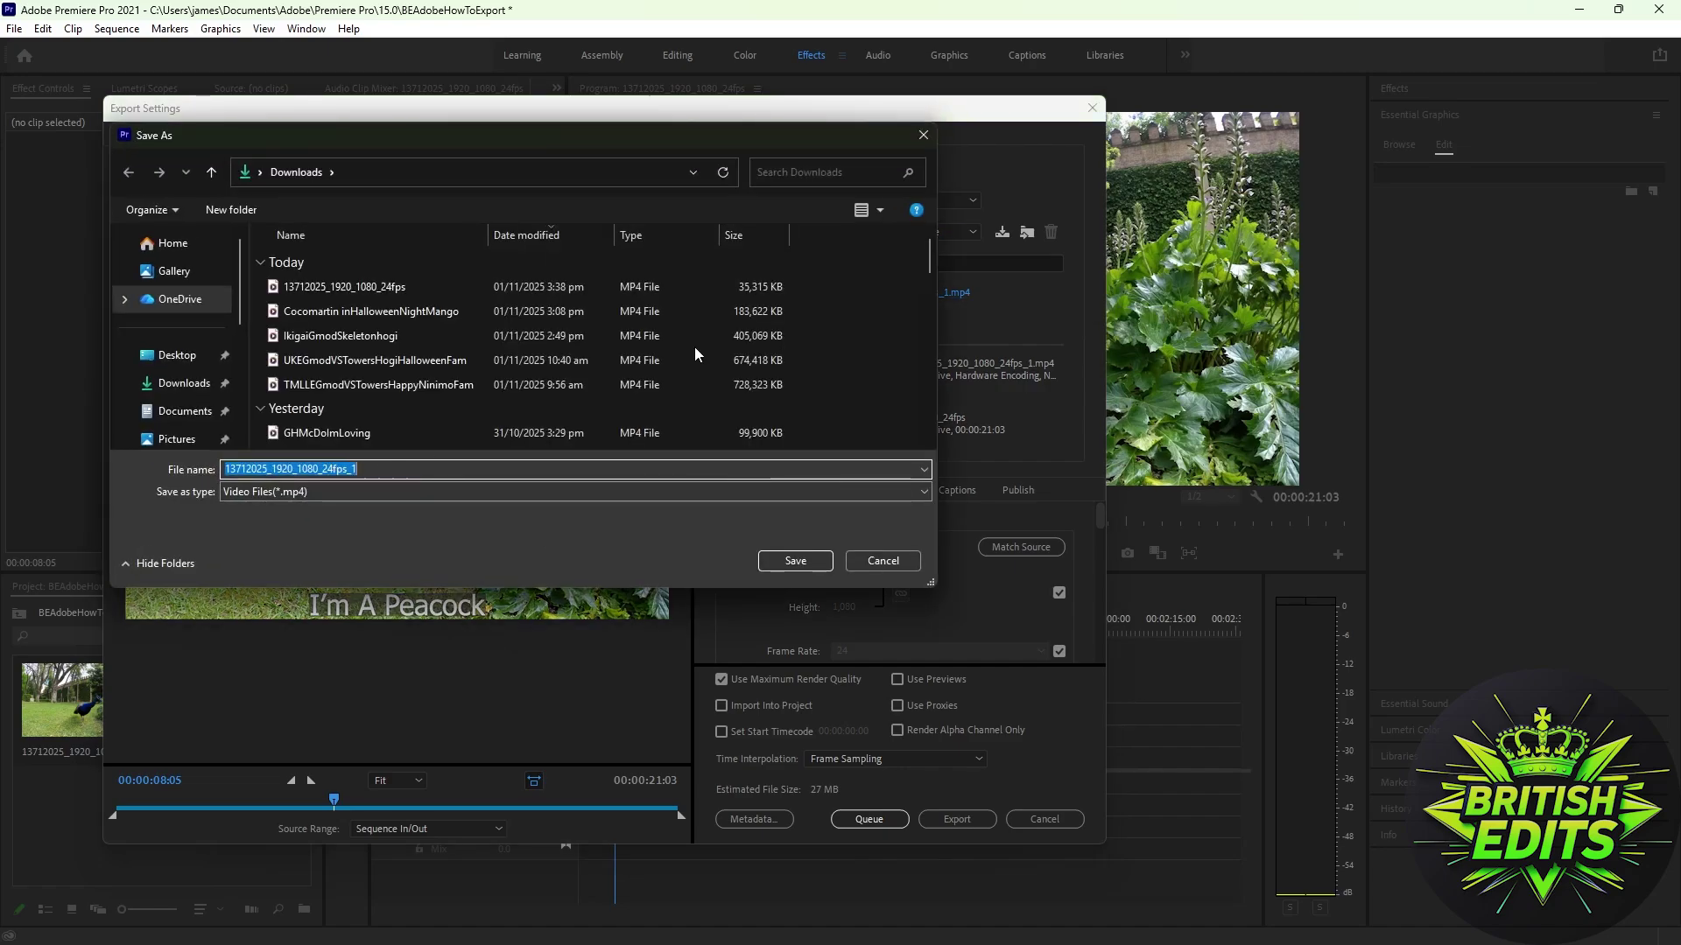
left_click(793, 561)
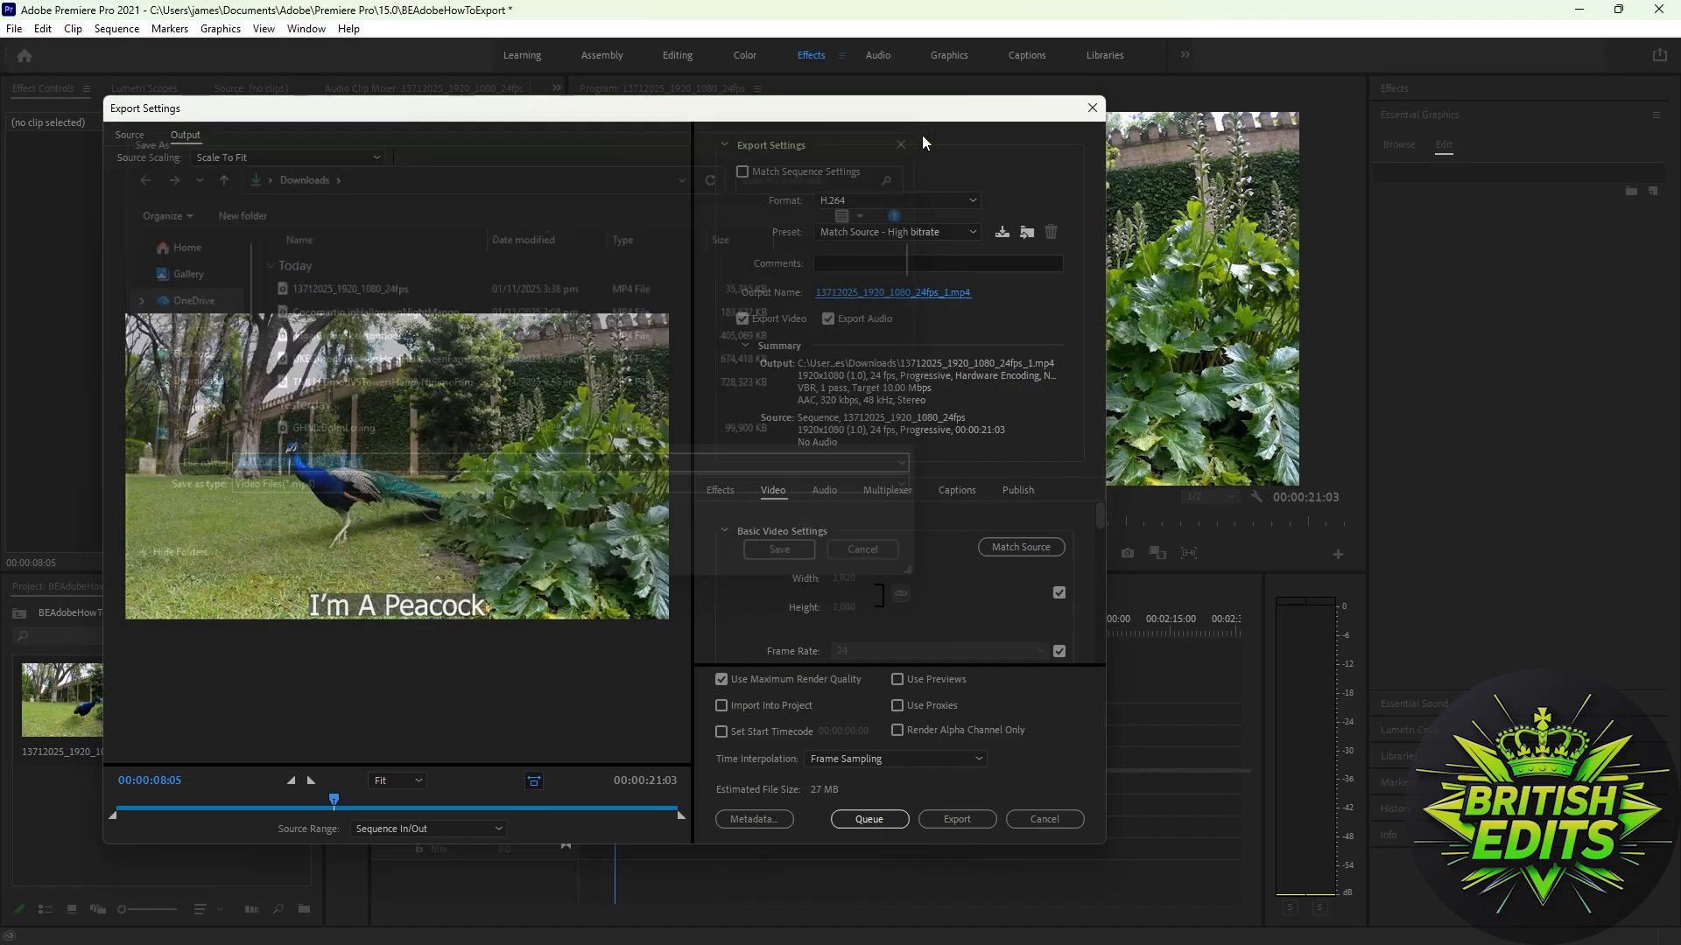
left_click(892, 293)
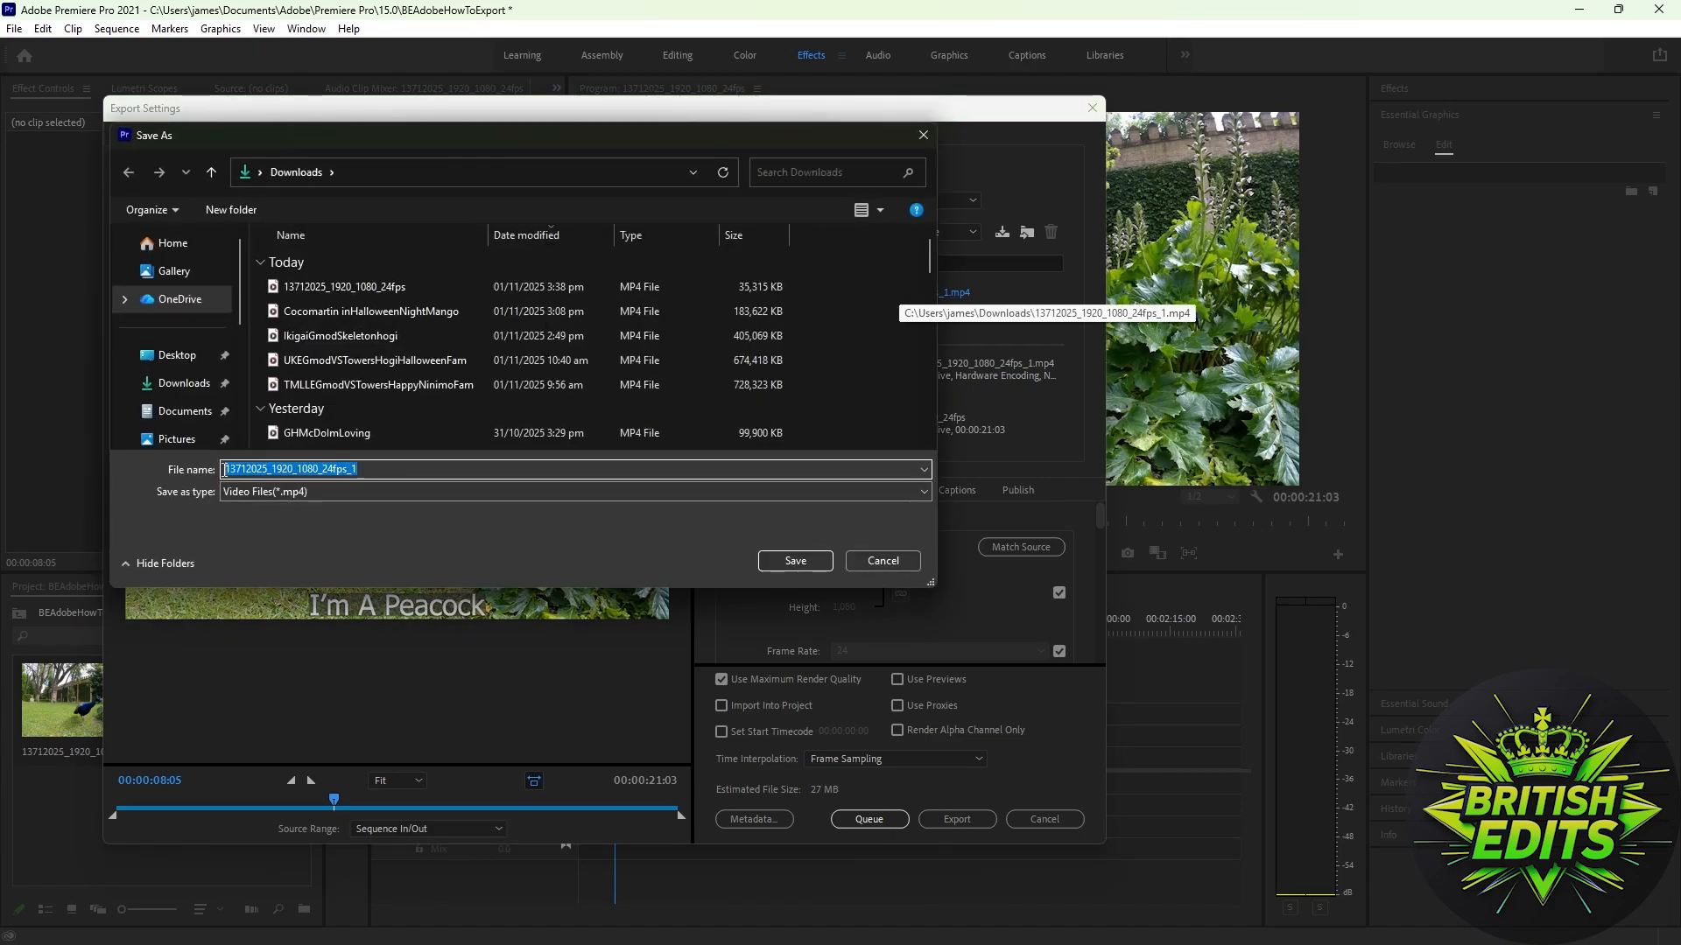
type("t")
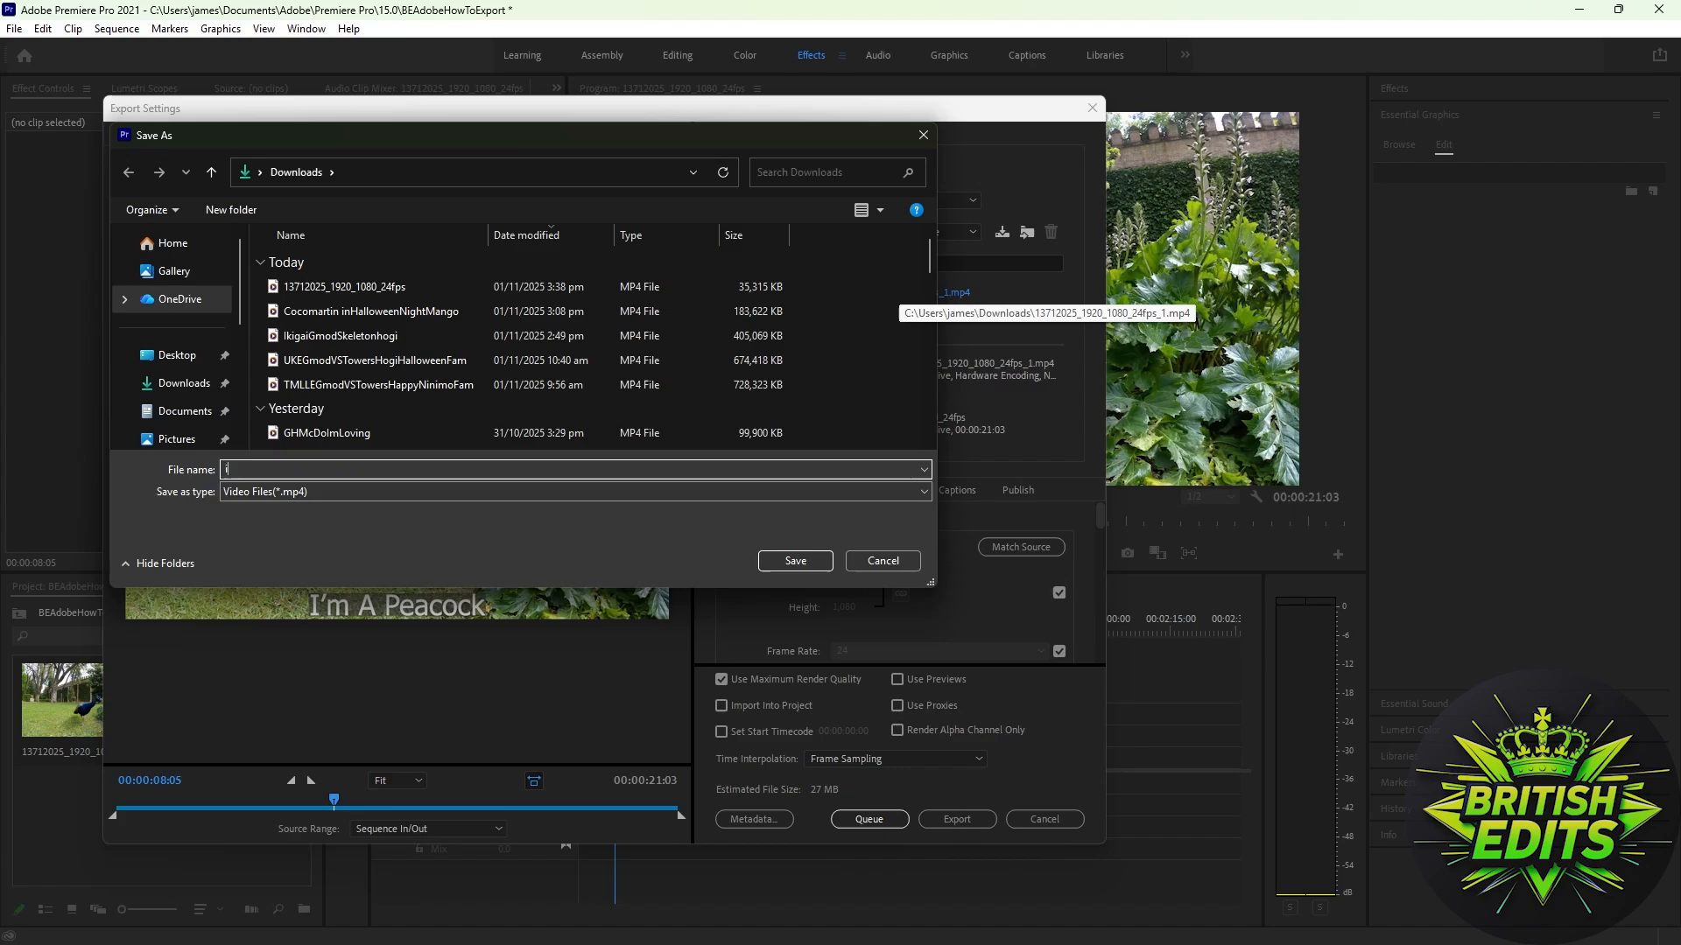
type("imapa")
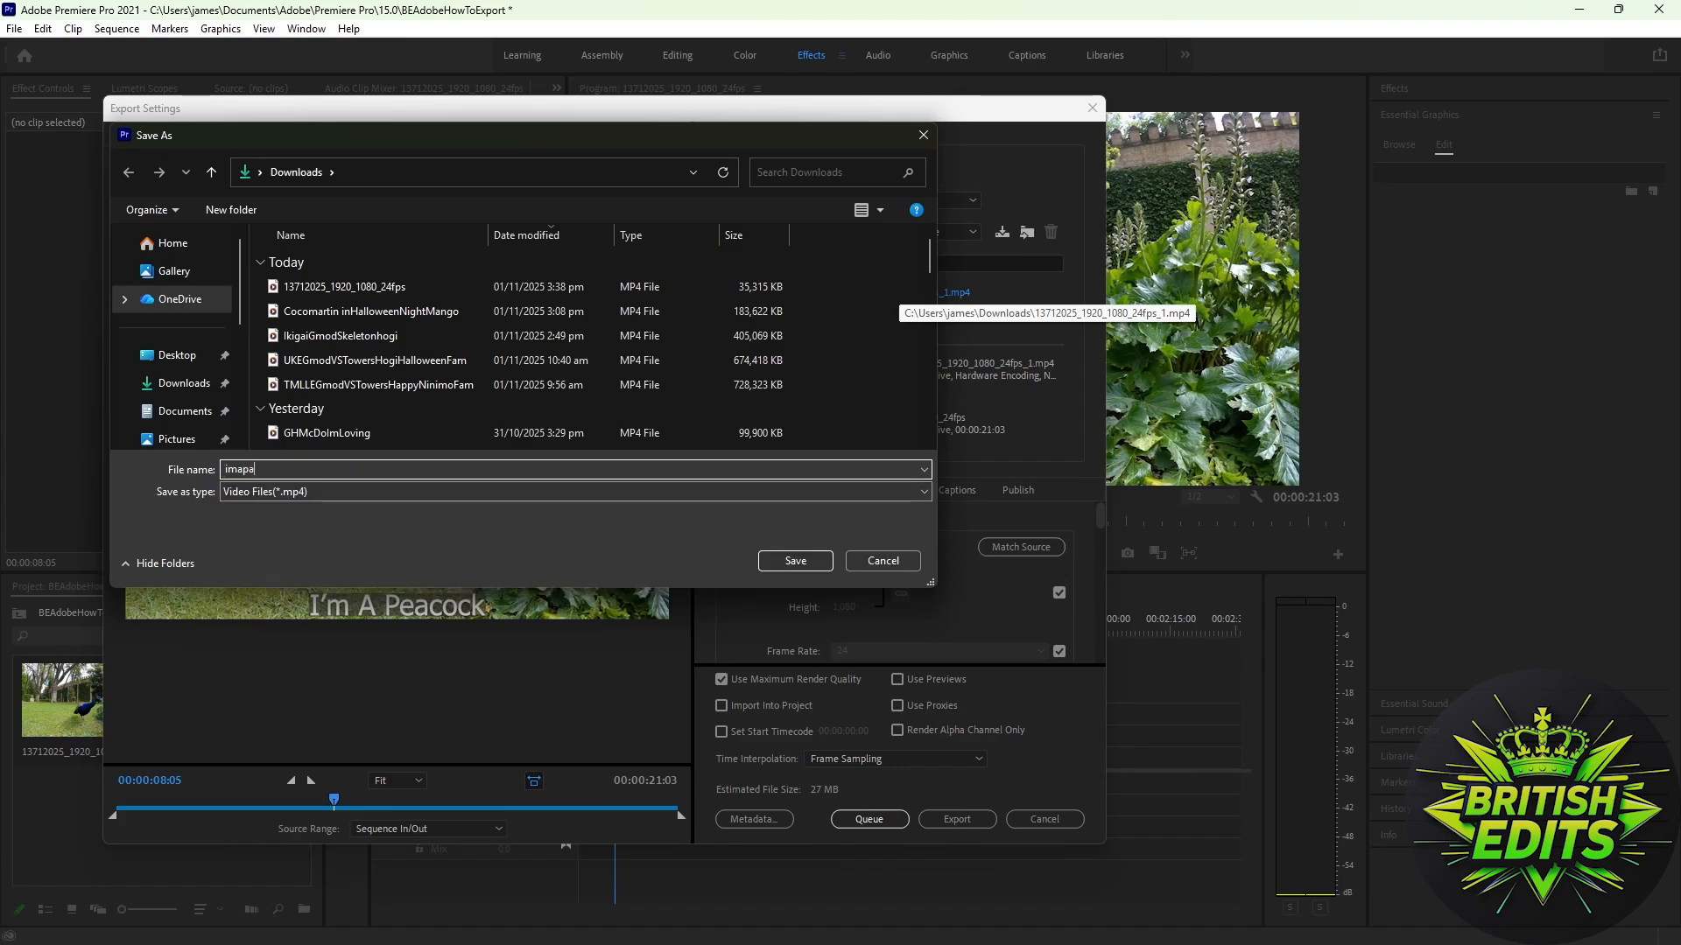
type("cock")
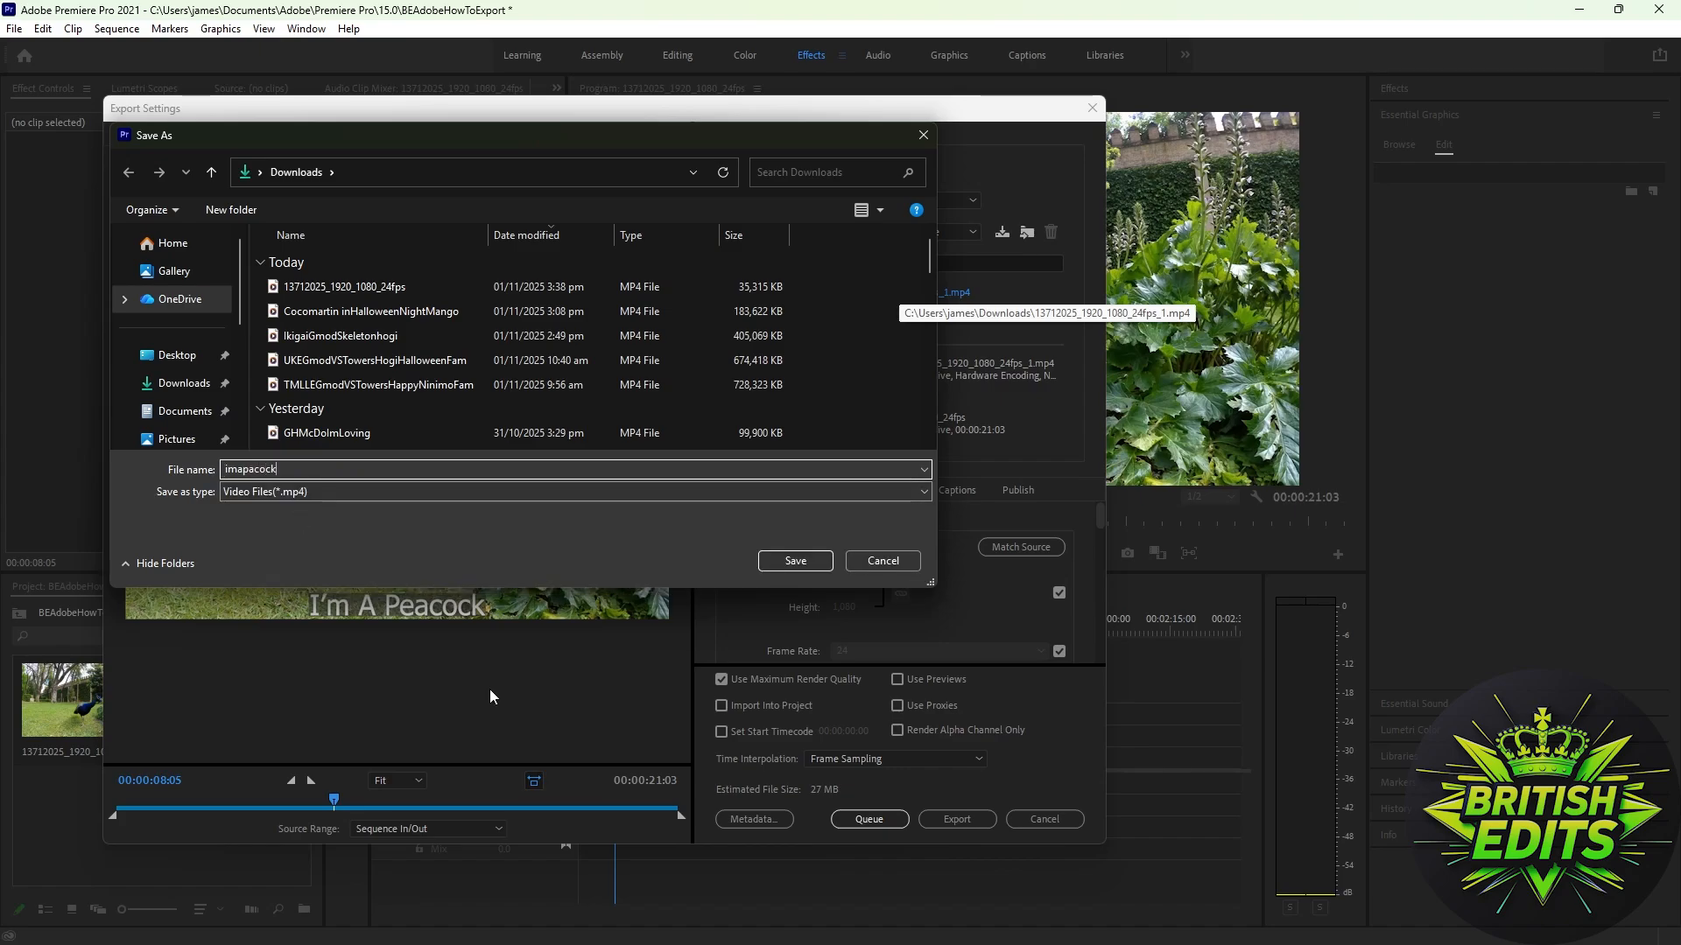
left_click(793, 560)
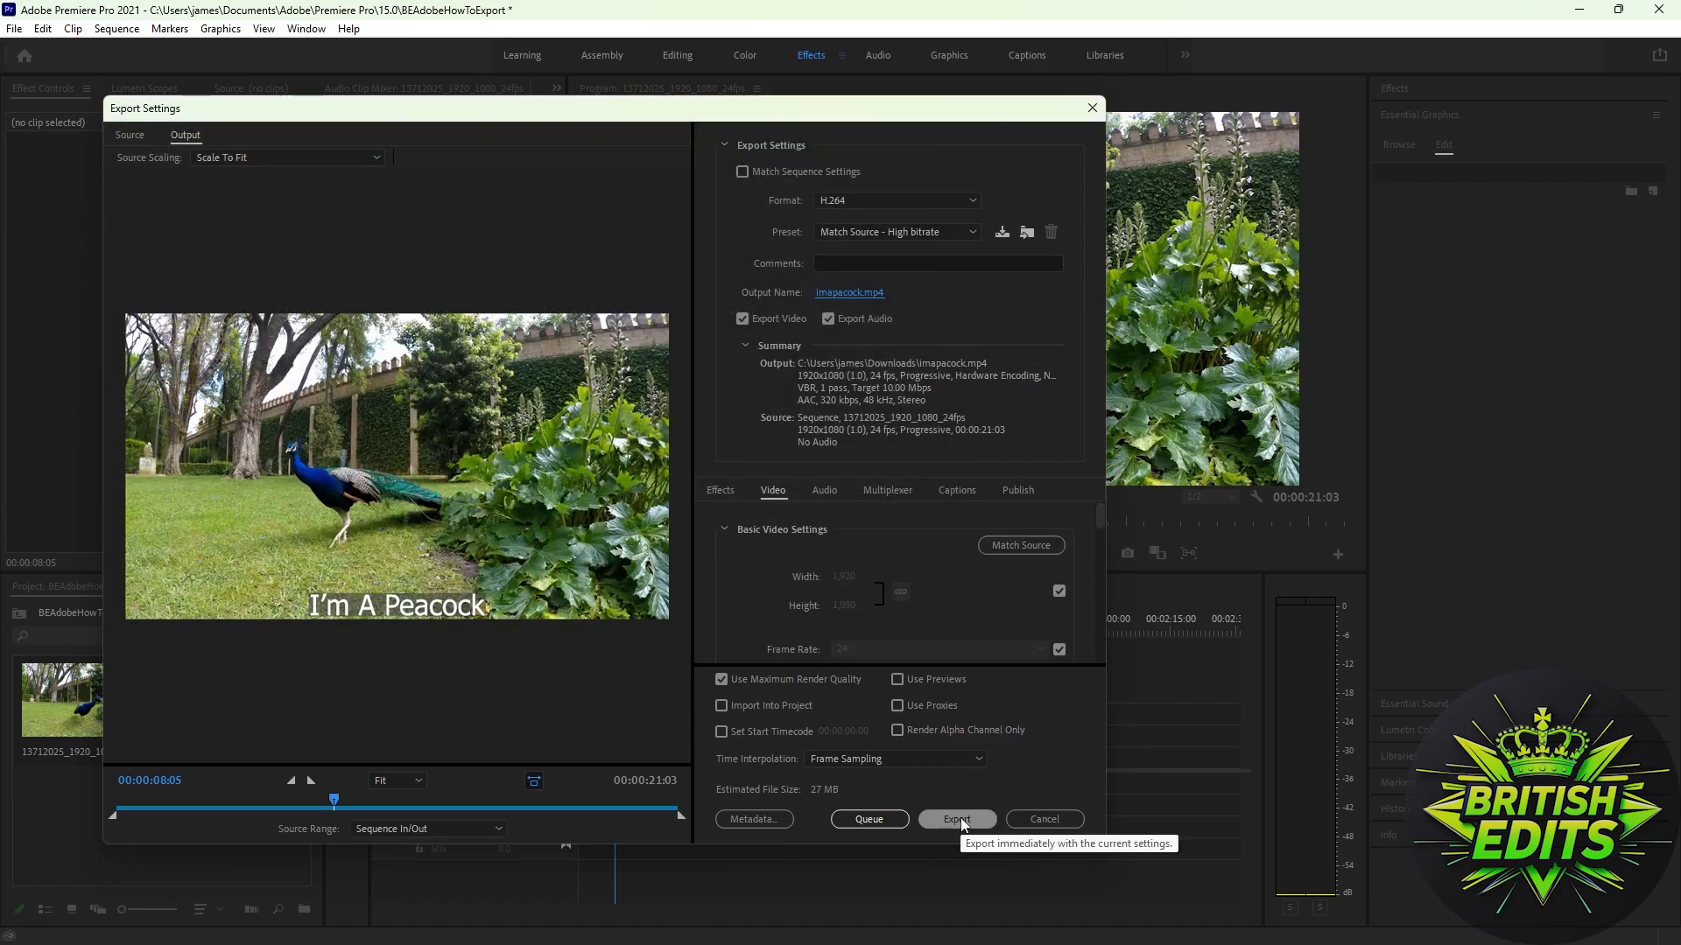
Start encoding the subtitled sequence to imapacock.mp4 as H.264
left_click(956, 817)
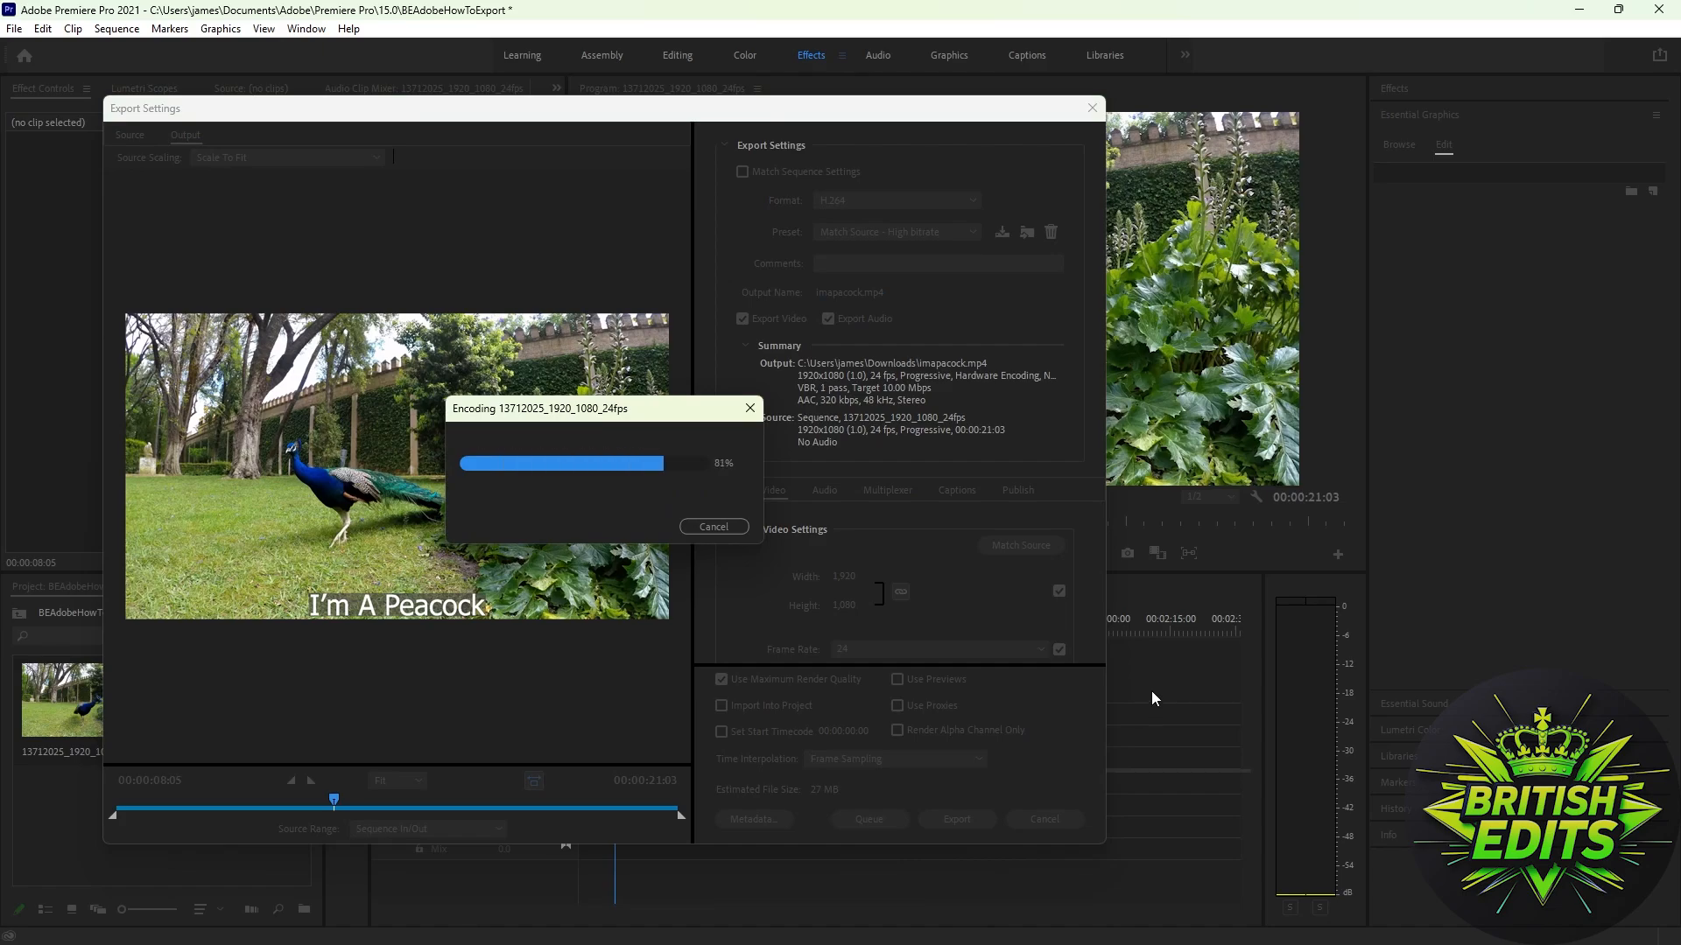